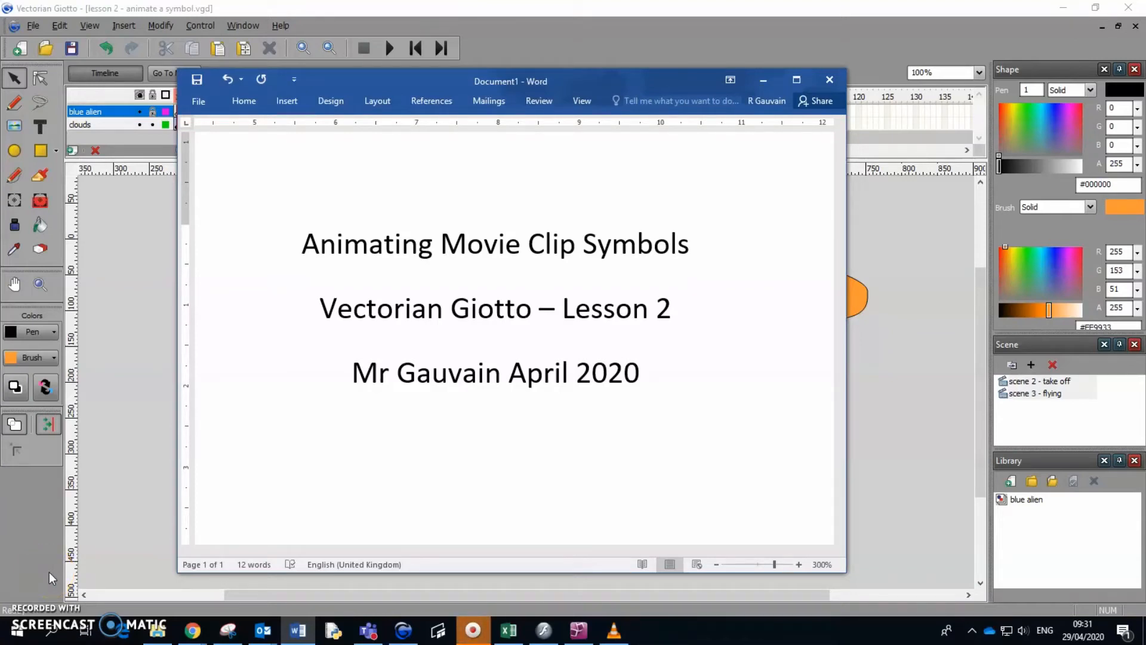
pyautogui.moveTo(90, 575)
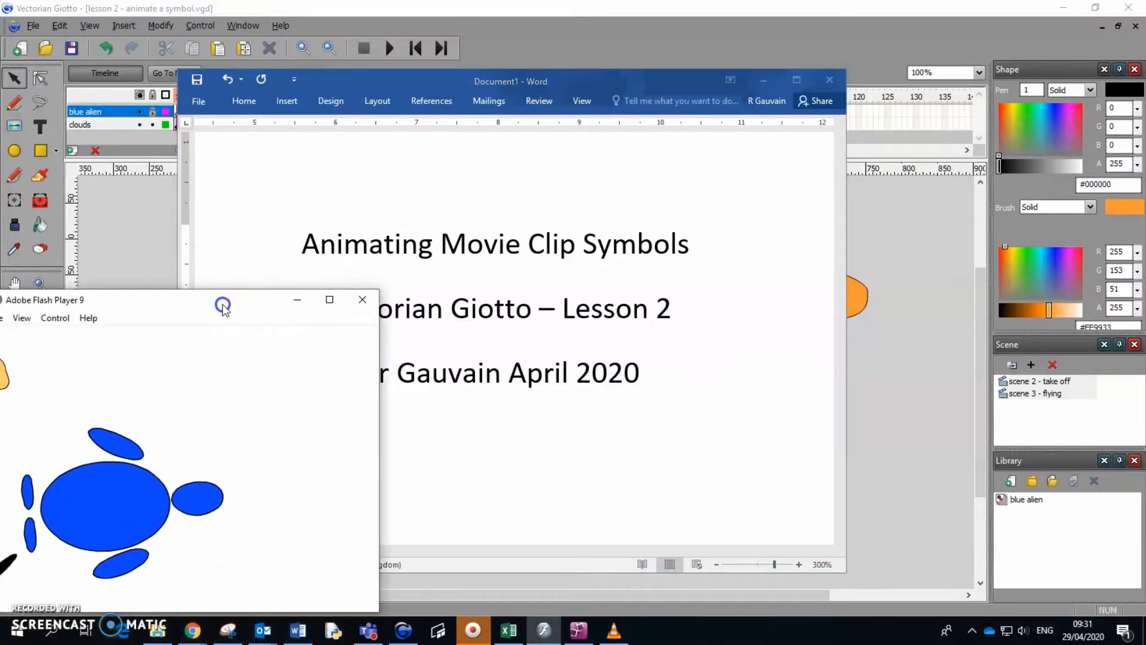
# Bring the Flash Player preview window fully into view before closing it.
pyautogui.moveTo(223, 305); pyautogui.dragTo(437, 205)
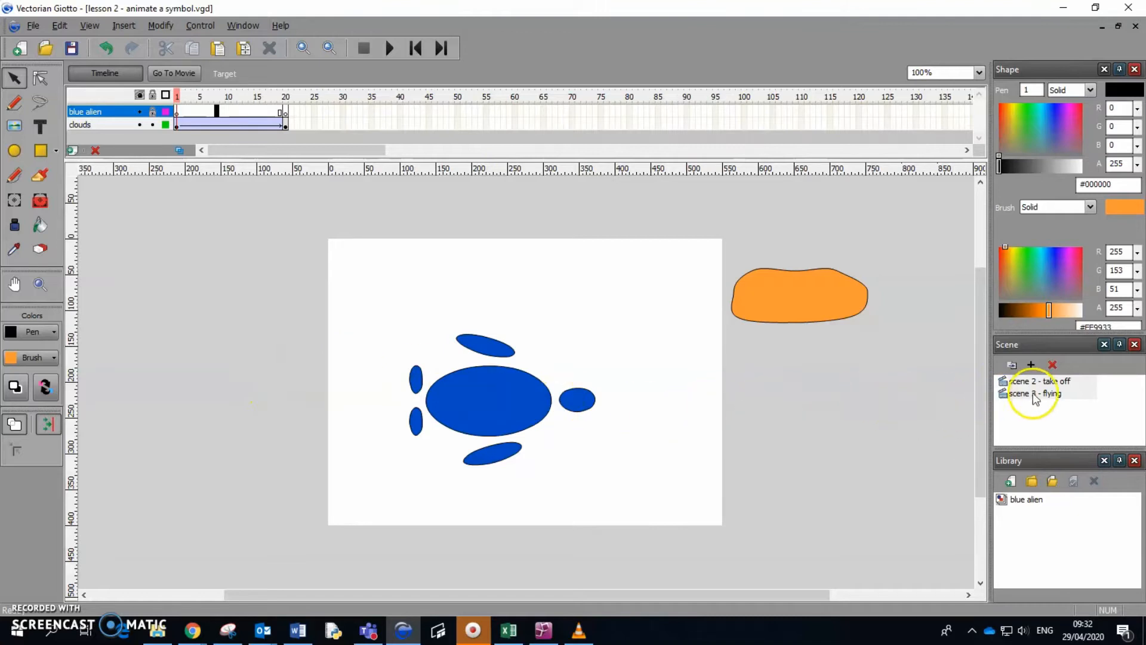
pyautogui.click(1037, 394)
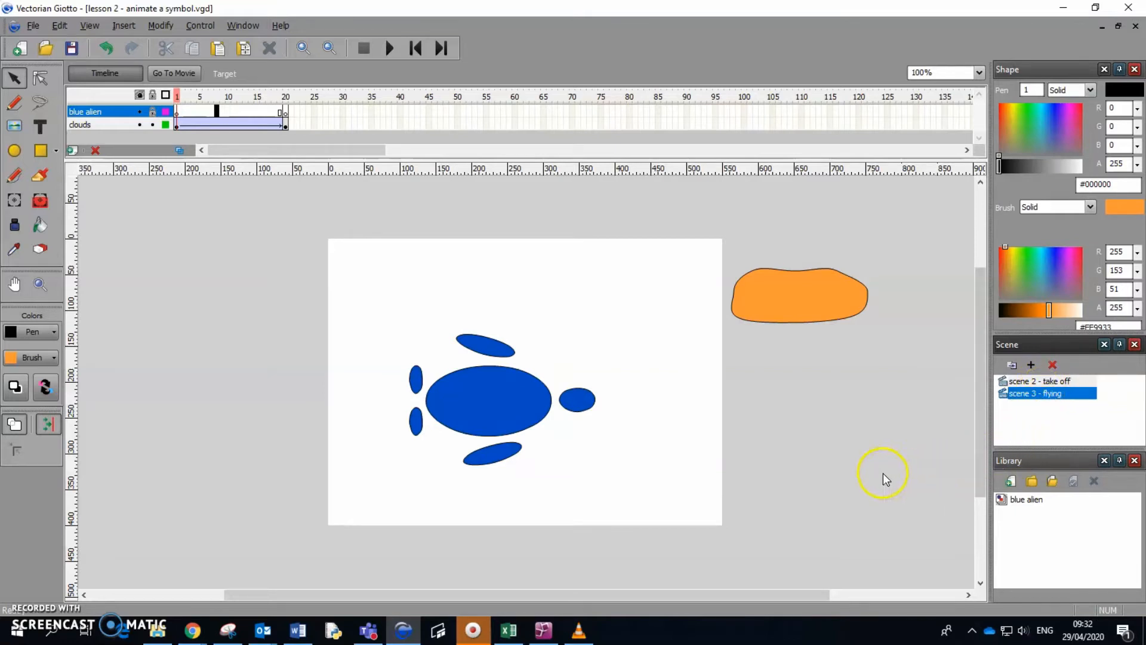
pyautogui.moveTo(989, 514)
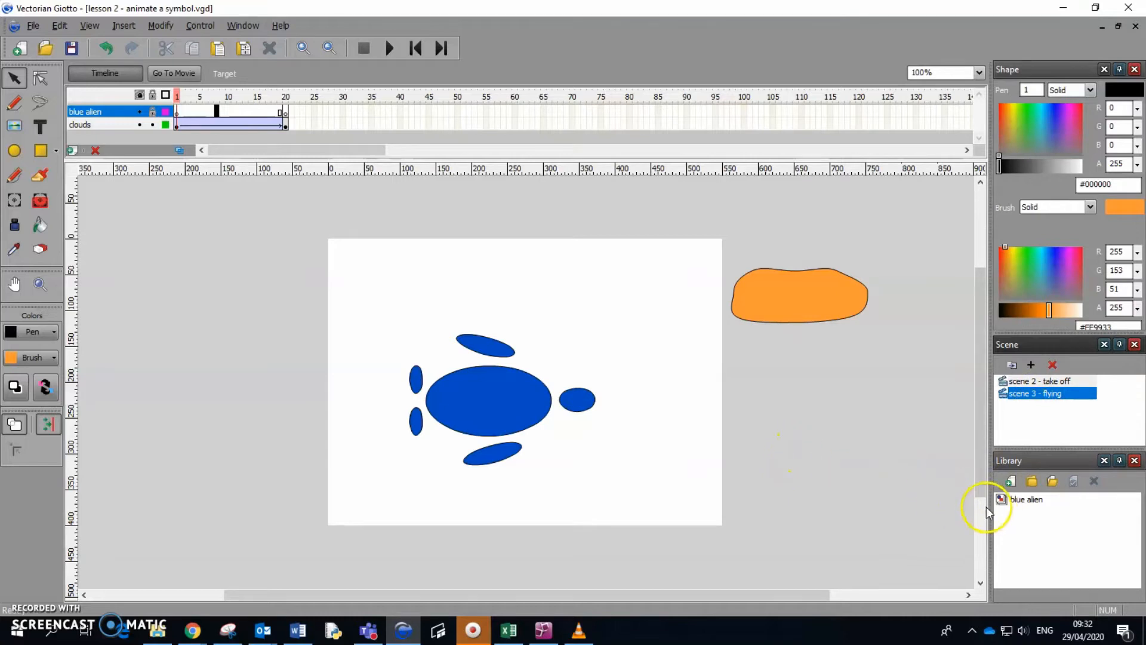
pyautogui.moveTo(844, 490)
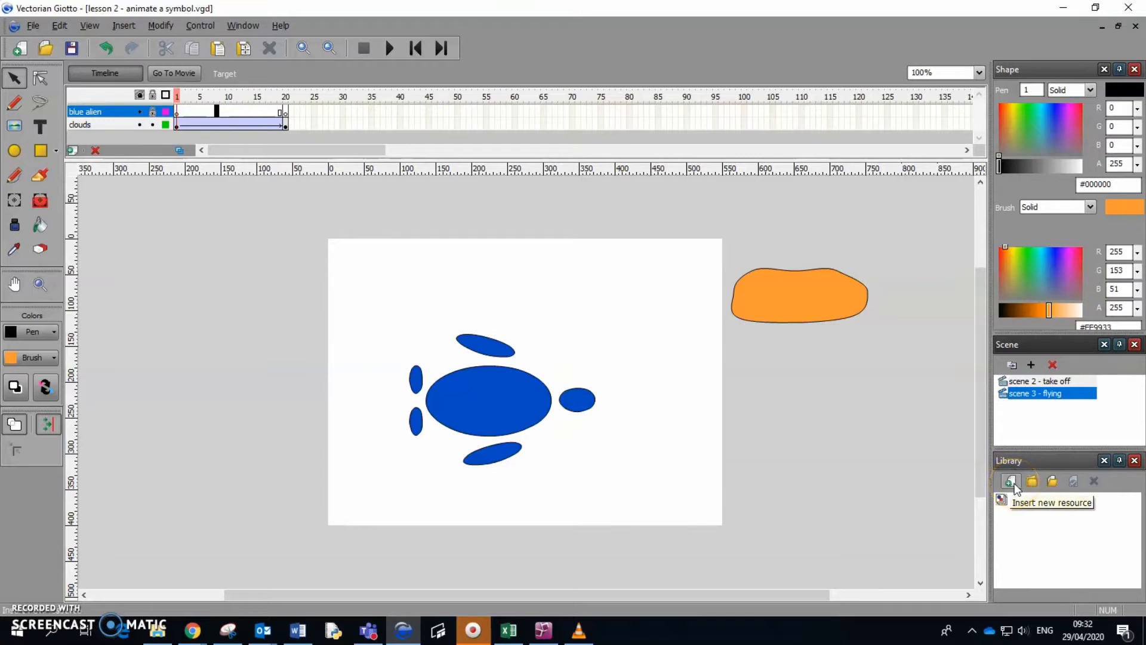
# Insert a new library resource named 'bird' as a Movie clip and open it for editing.
pyautogui.click(1010, 481)
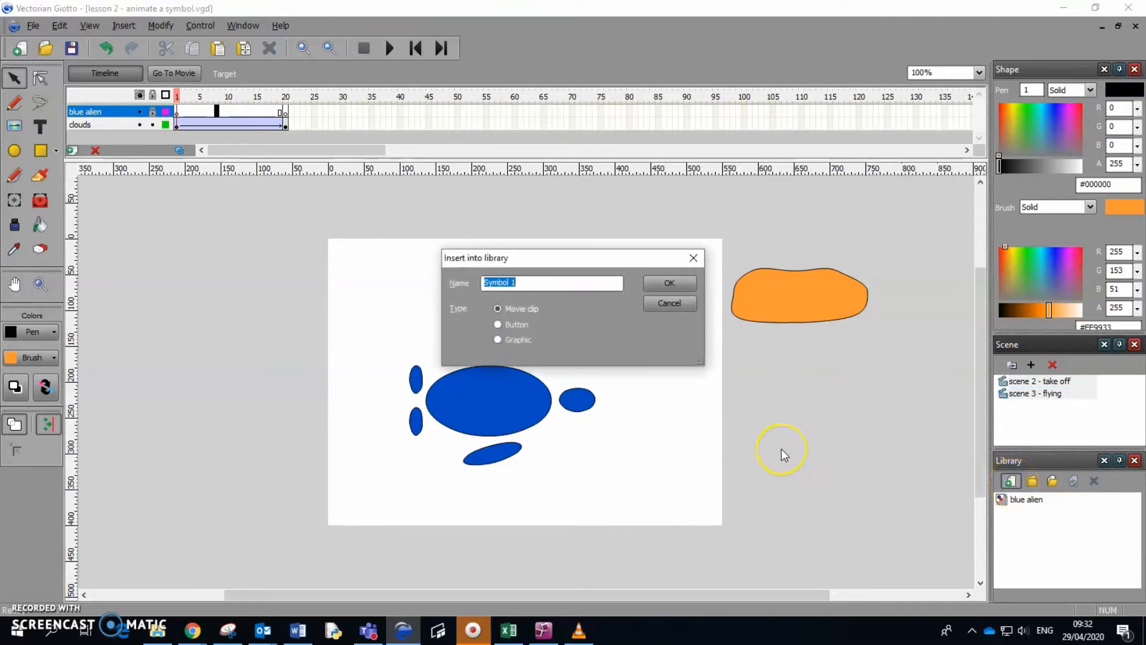
pyautogui.write('bird')
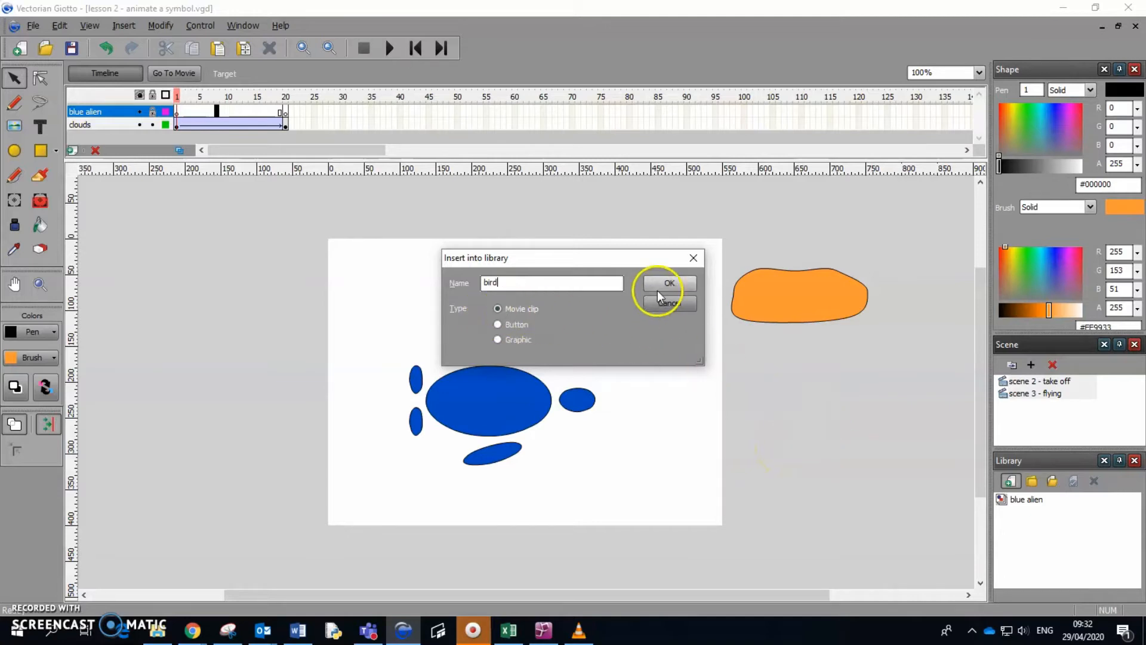
pyautogui.click(668, 284)
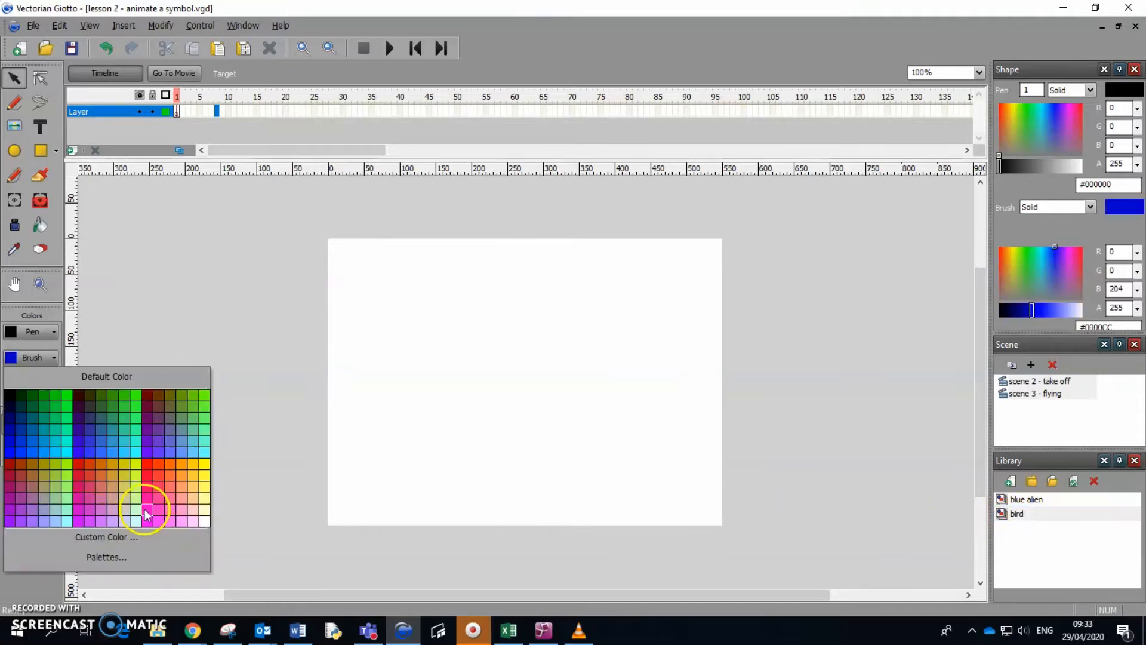
# With a pink fill, draw the oval body and a tall thin wing ellipse for the bird.
pyautogui.click(146, 509)
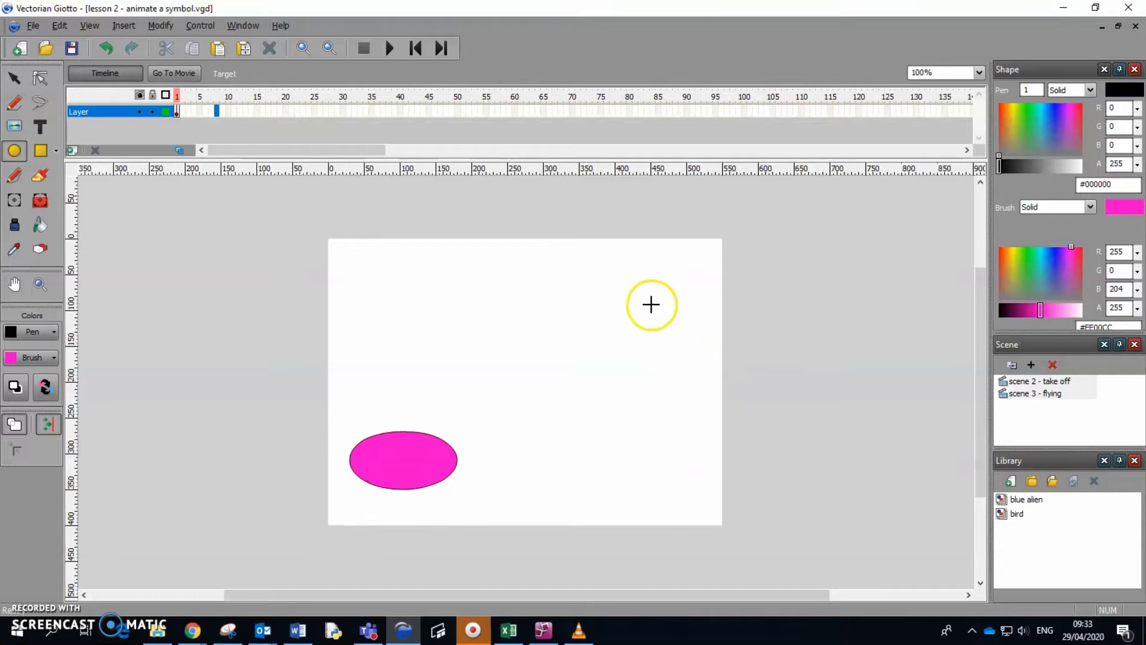
pyautogui.moveTo(651, 304); pyautogui.dragTo(651, 458)
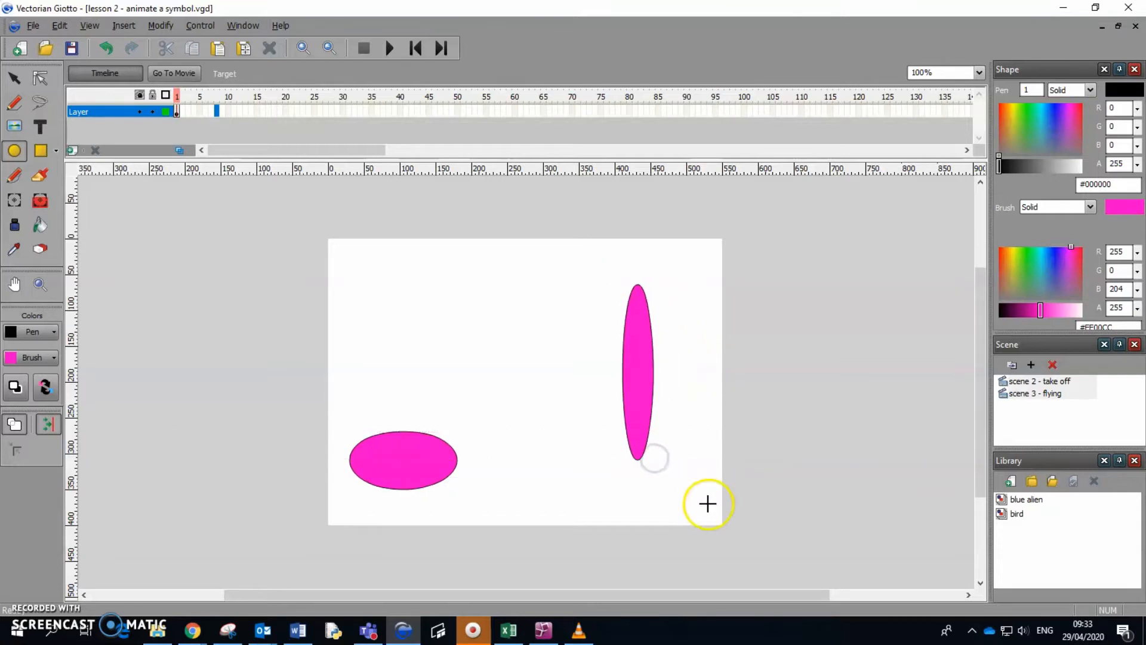
pyautogui.click(12, 77)
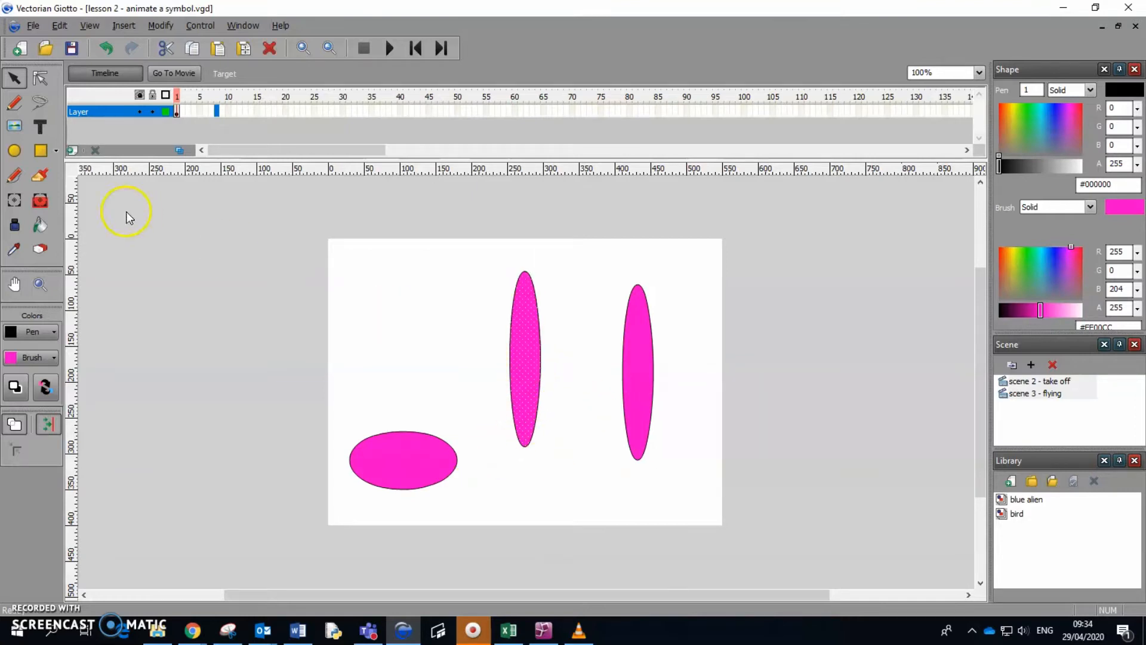
pyautogui.click(524, 358)
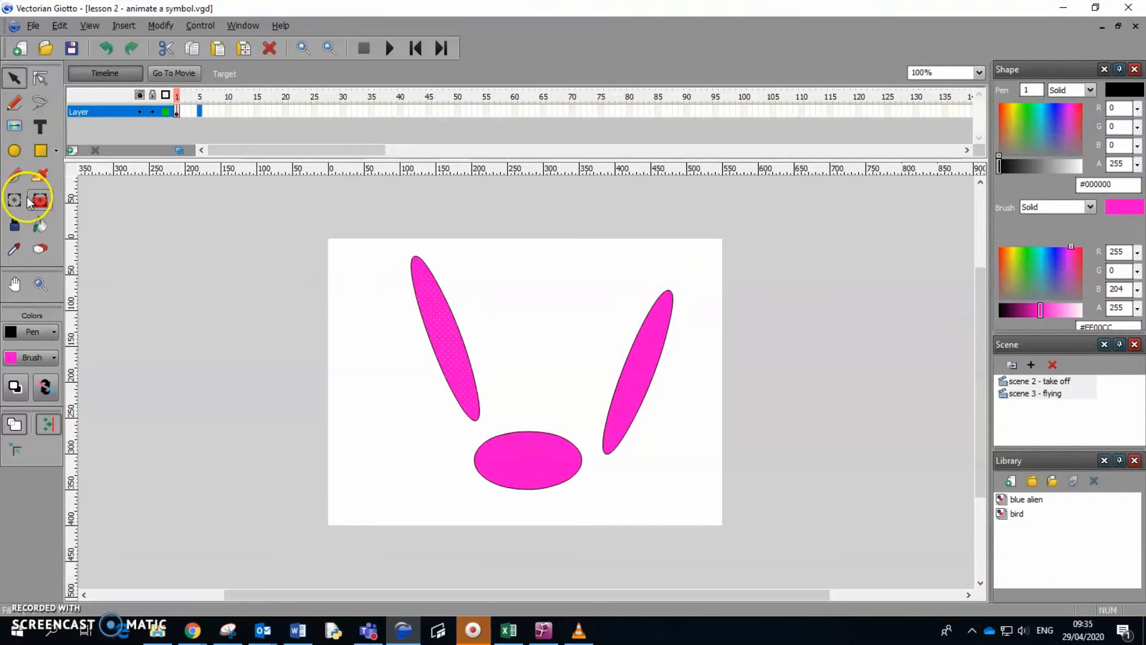
# Transform the left wing so it rises from the pink body, starting the V shape.
pyautogui.click(444, 339)
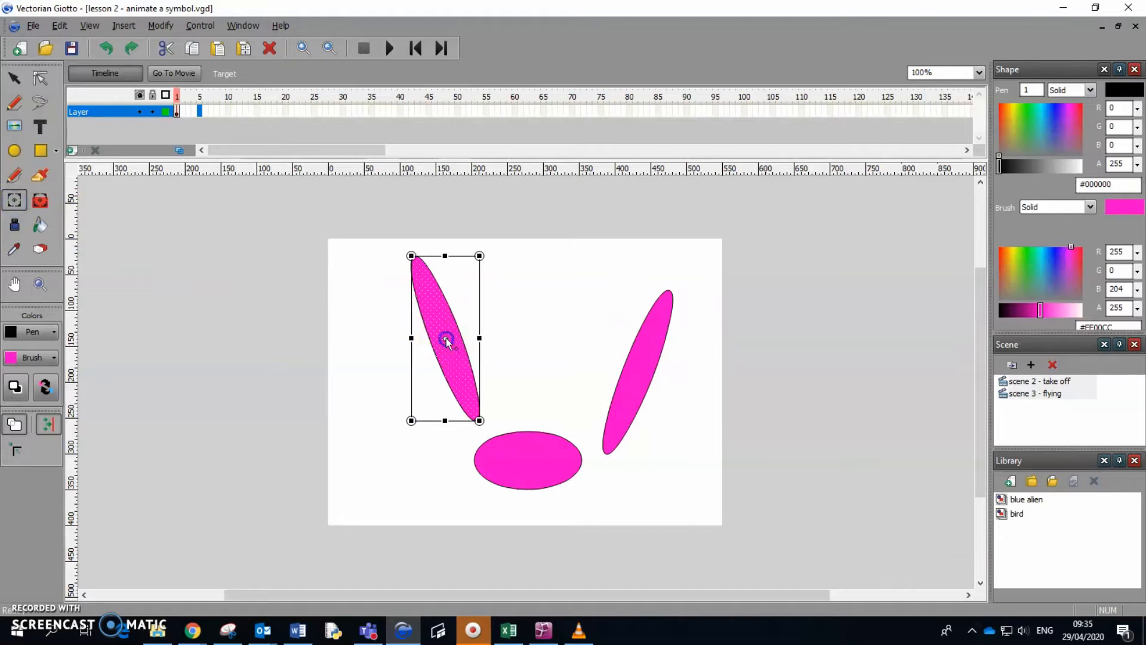
pyautogui.moveTo(445, 341); pyautogui.dragTo(478, 413)
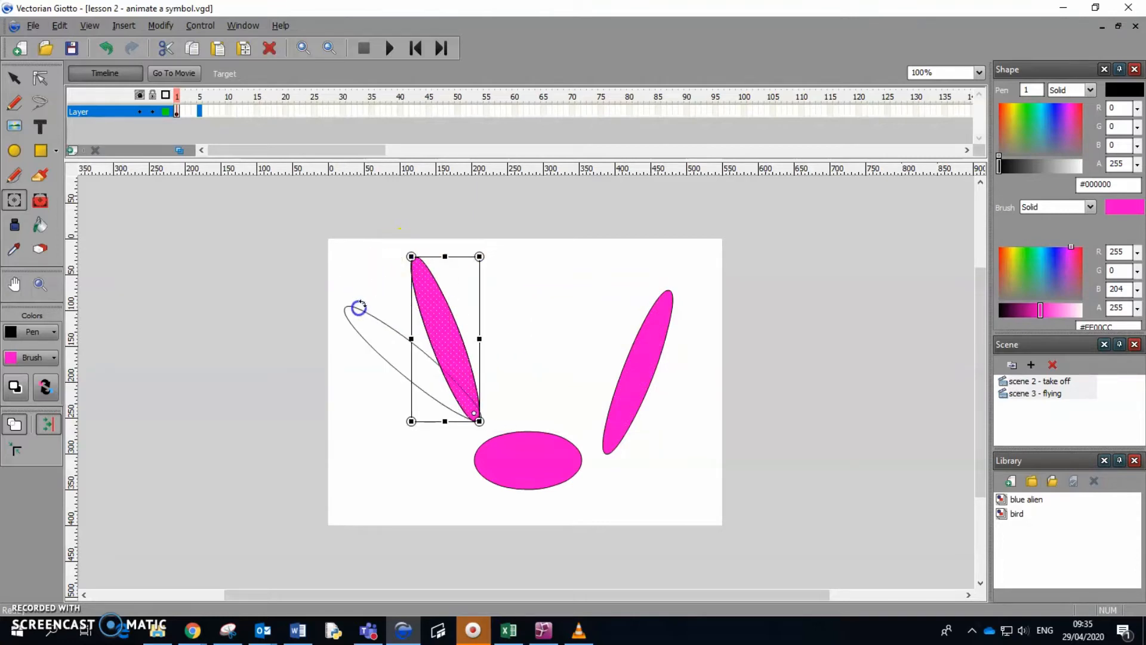
pyautogui.moveTo(358, 306); pyautogui.dragTo(408, 297)
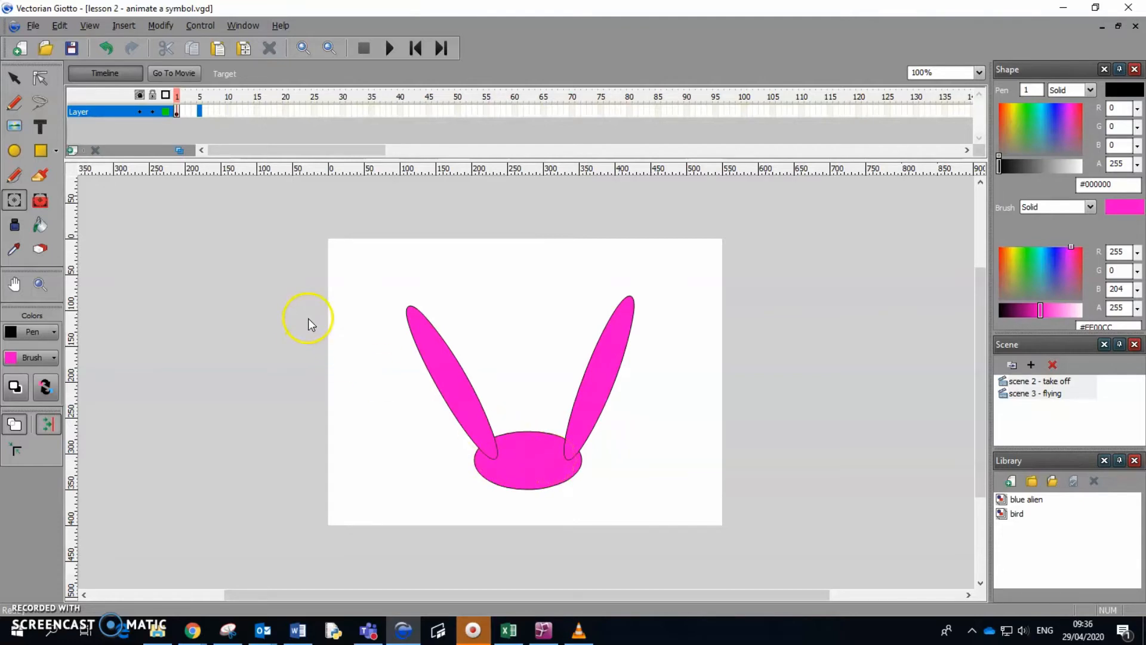
# Add a keyframe at frame 5, lower the right wing outward, and motion-tween between the poses.
pyautogui.rightClick(198, 111)
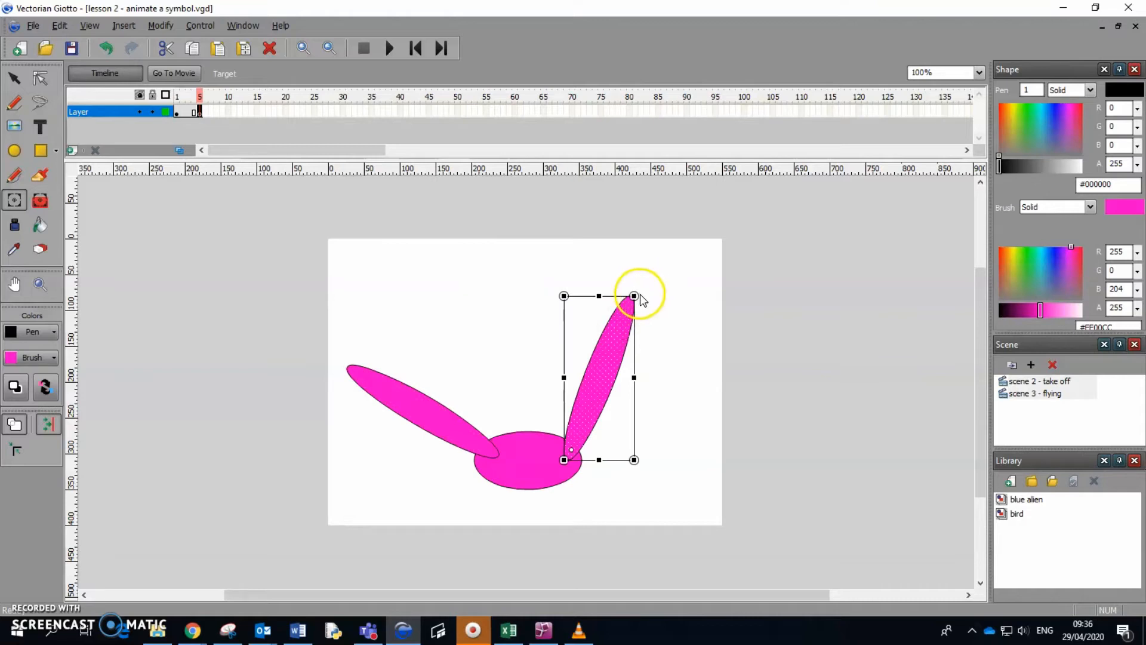
pyautogui.moveTo(634, 297); pyautogui.dragTo(693, 363)
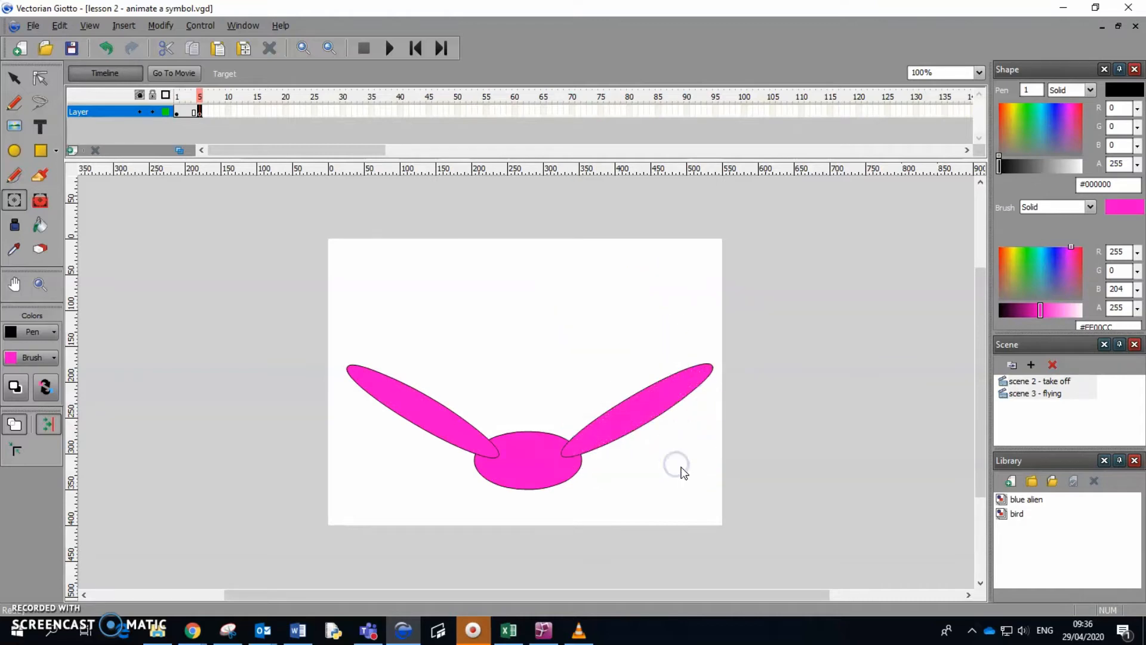
pyautogui.rightClick(181, 112)
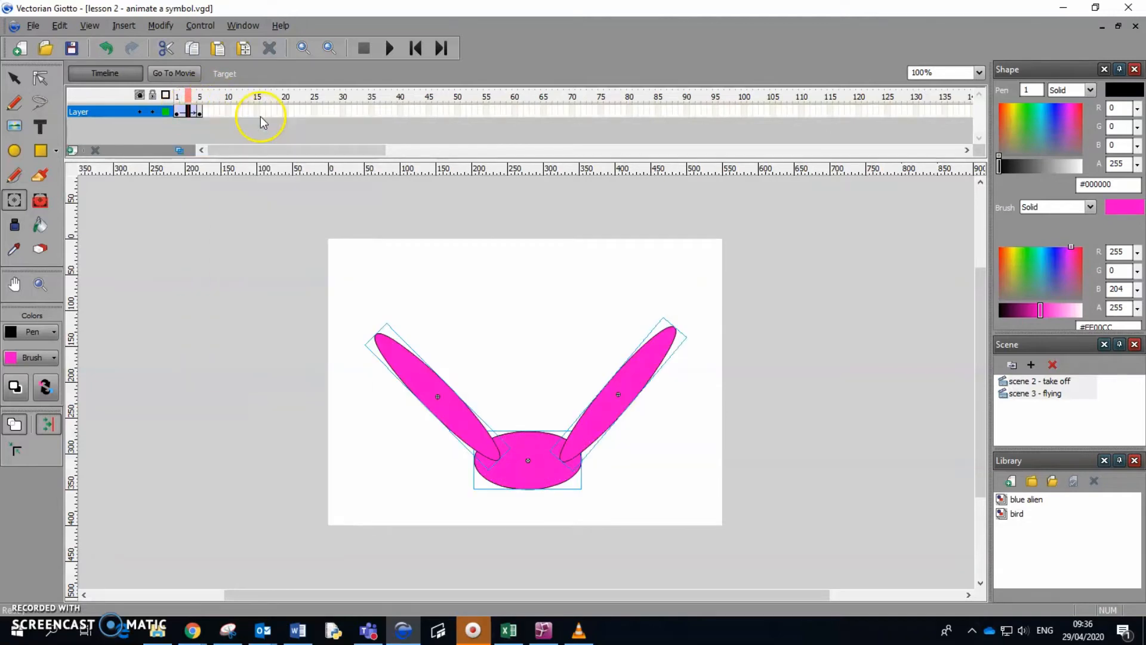
pyautogui.click(421, 48)
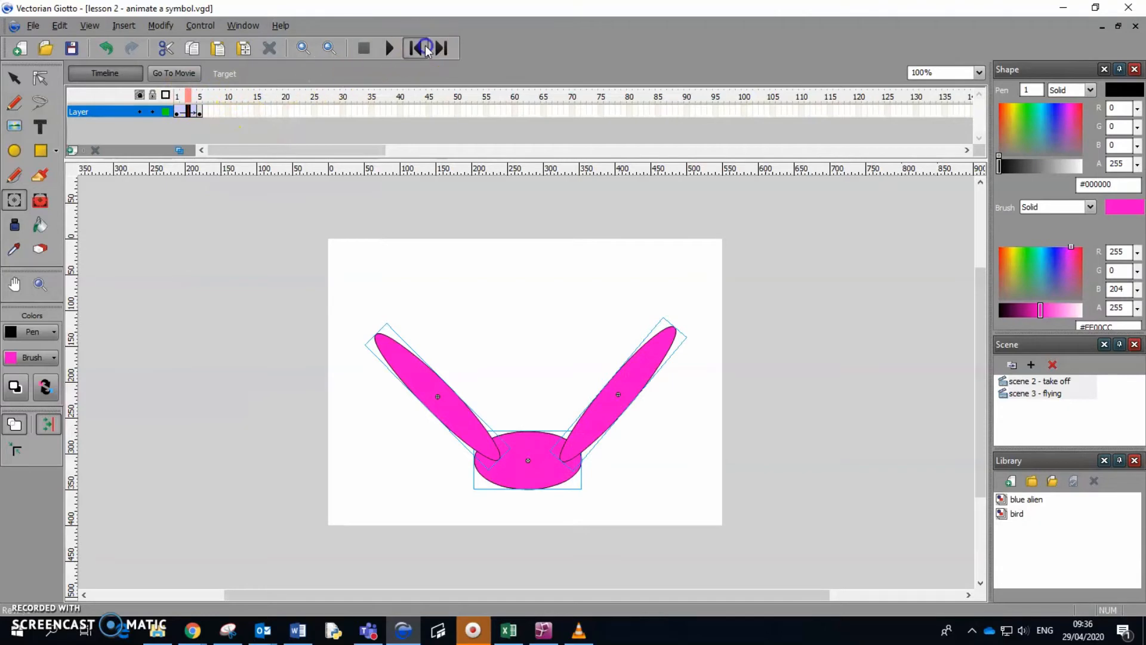
pyautogui.click(390, 48)
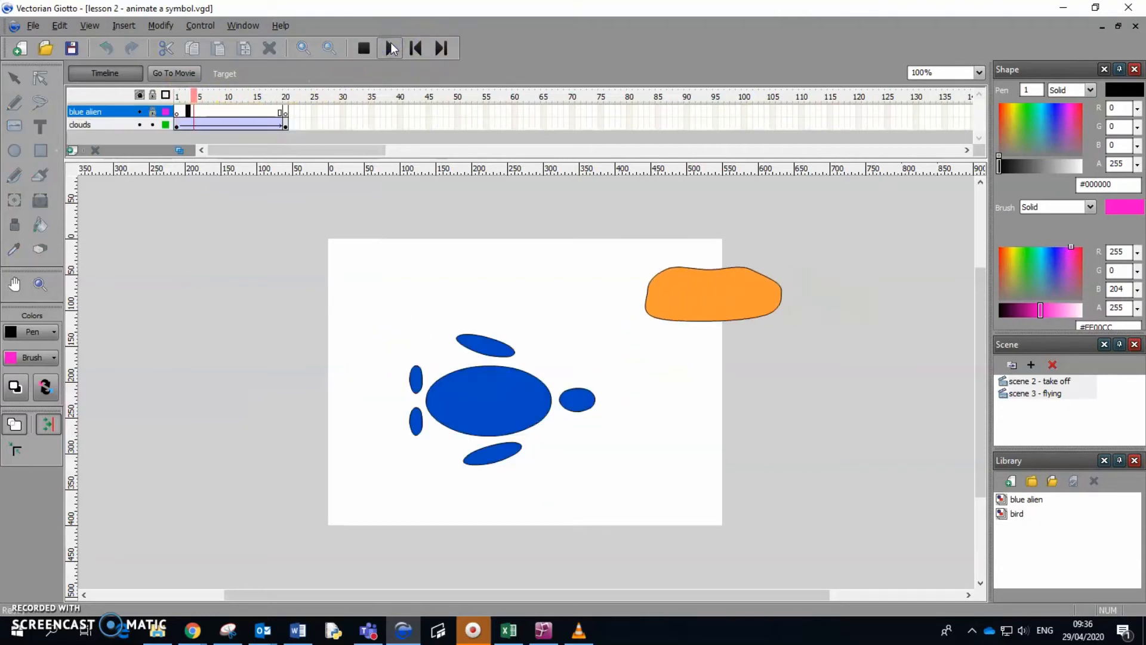
pyautogui.click(389, 48)
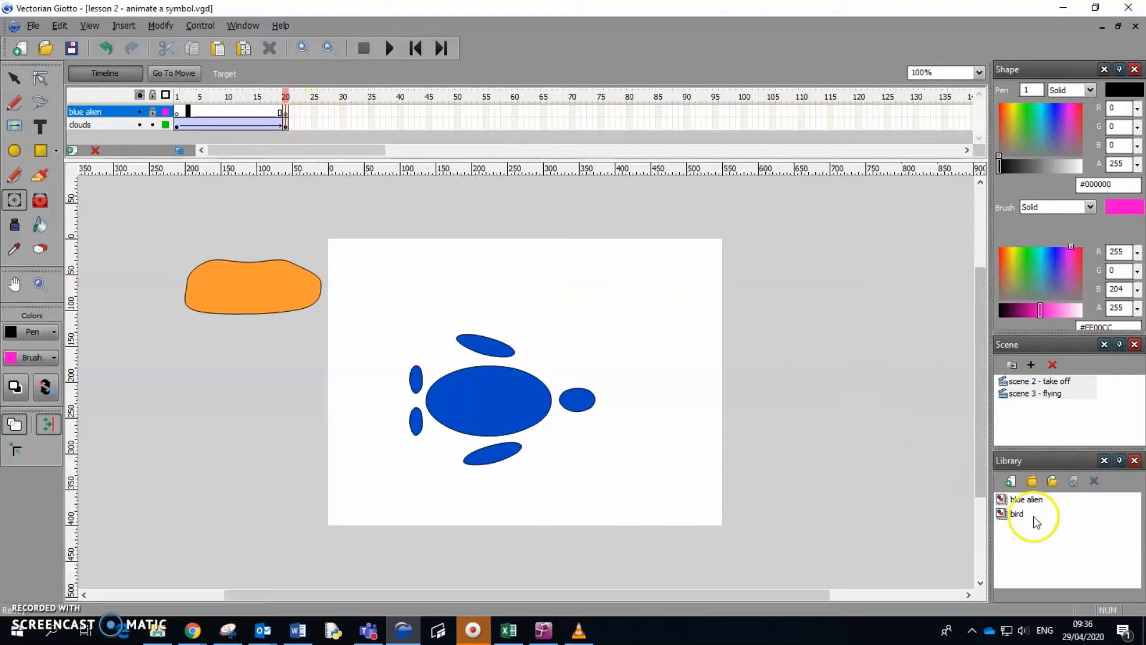
pyautogui.doubleClick(1017, 514)
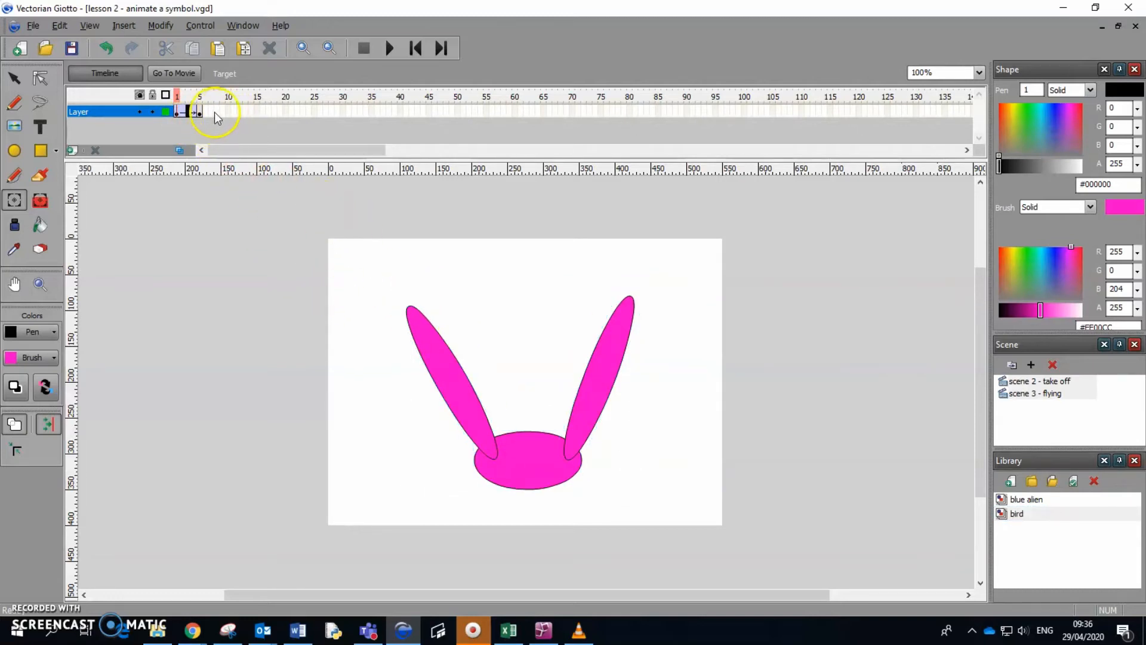
# Add a keyframe at frame 10 and rotate both wings upward around their bases.
pyautogui.click(228, 113)
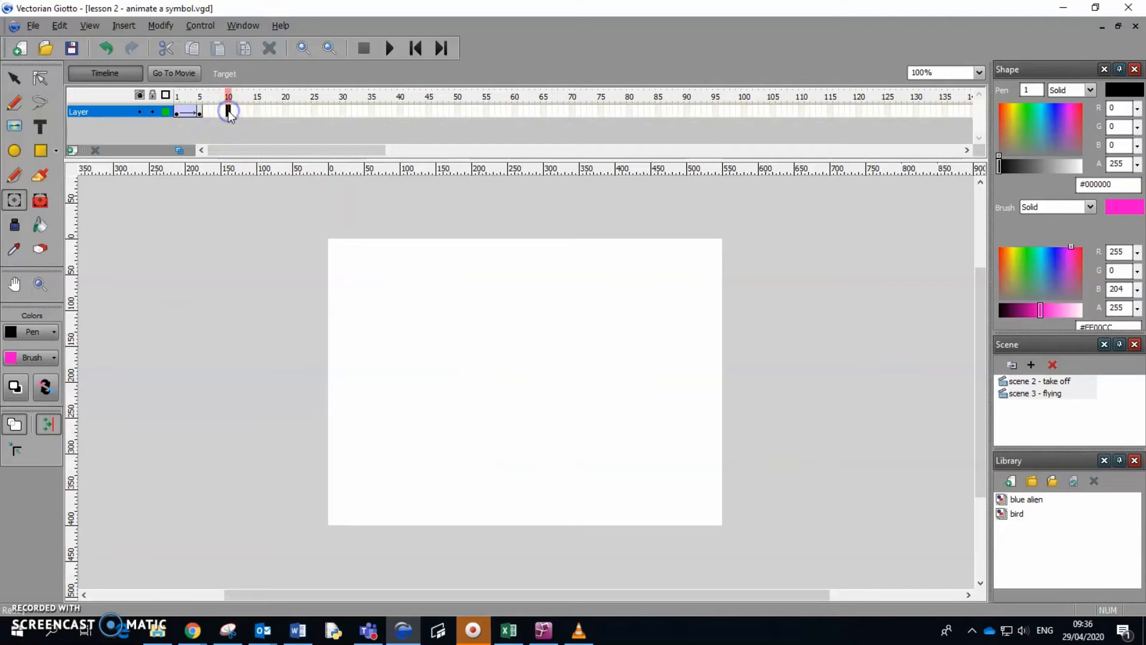
pyautogui.rightClick(228, 113)
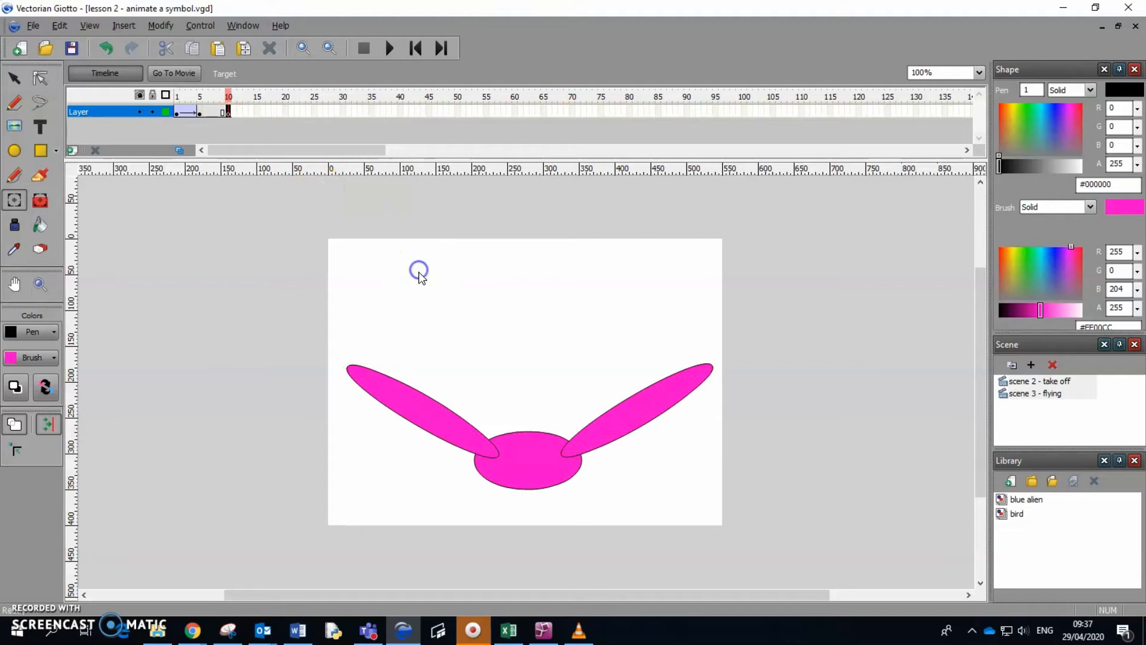
pyautogui.click(483, 459)
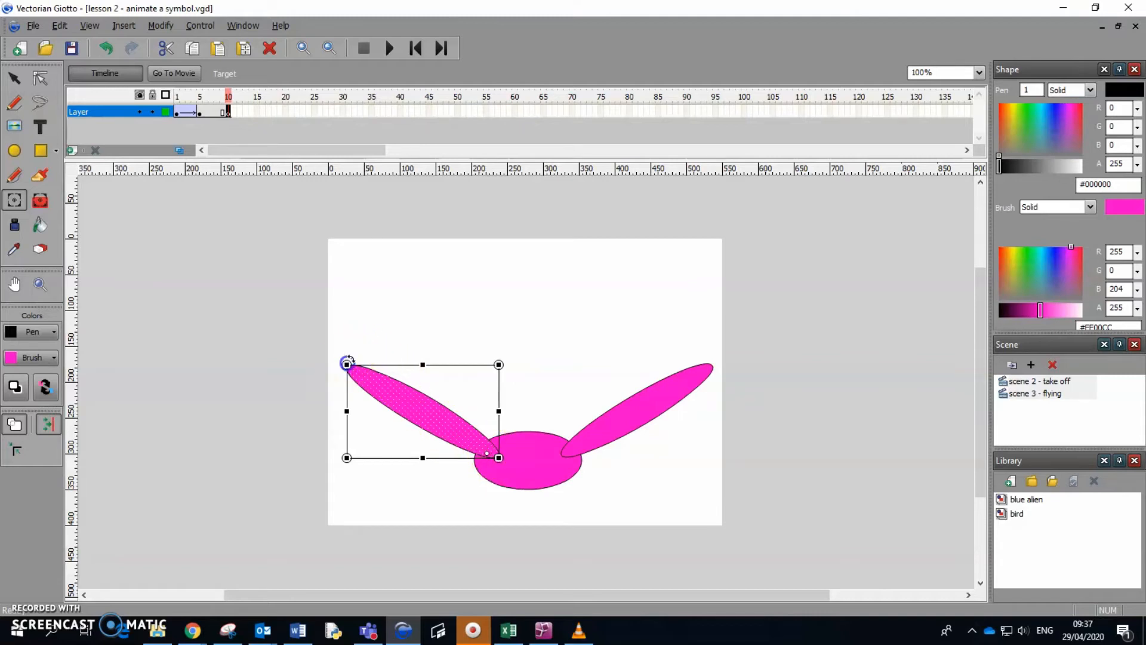
pyautogui.moveTo(347, 363); pyautogui.dragTo(408, 306)
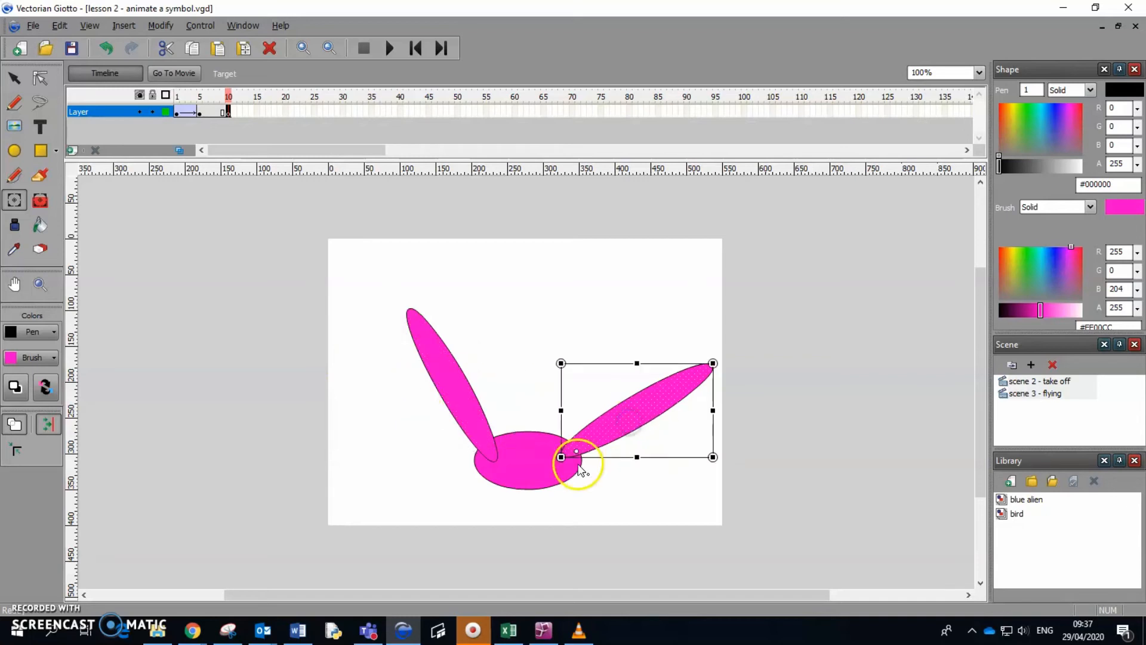
pyautogui.moveTo(578, 452); pyautogui.dragTo(713, 363)
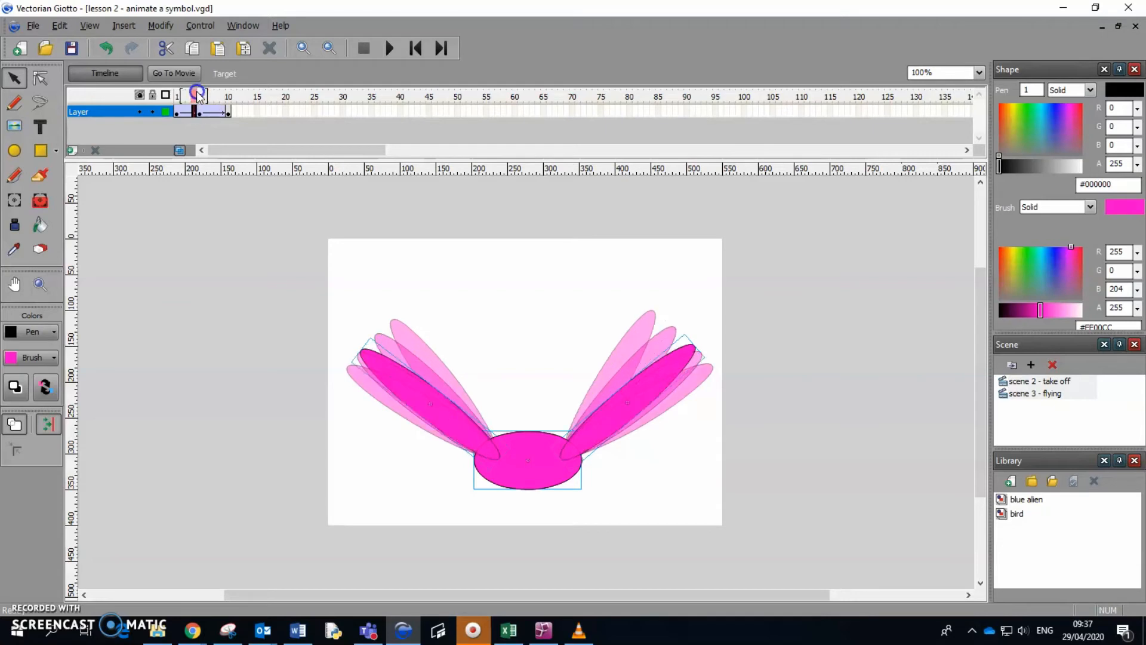
# Check the in-between wing positions on later frames, then return to frame 1 of the flap.
pyautogui.click(181, 96)
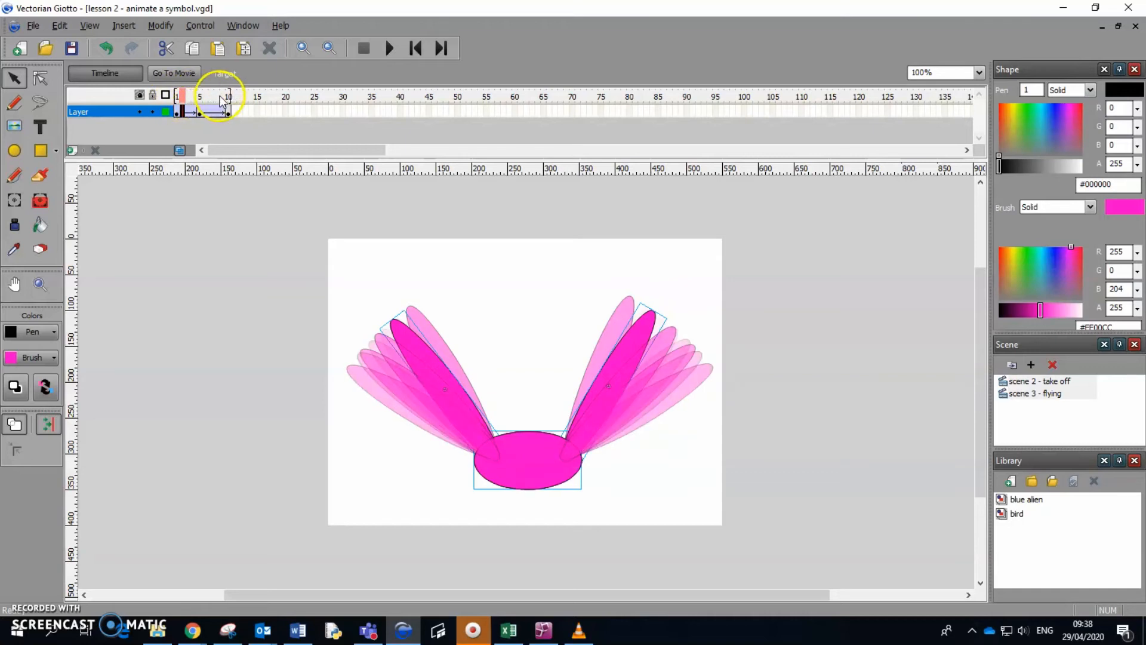
pyautogui.click(227, 96)
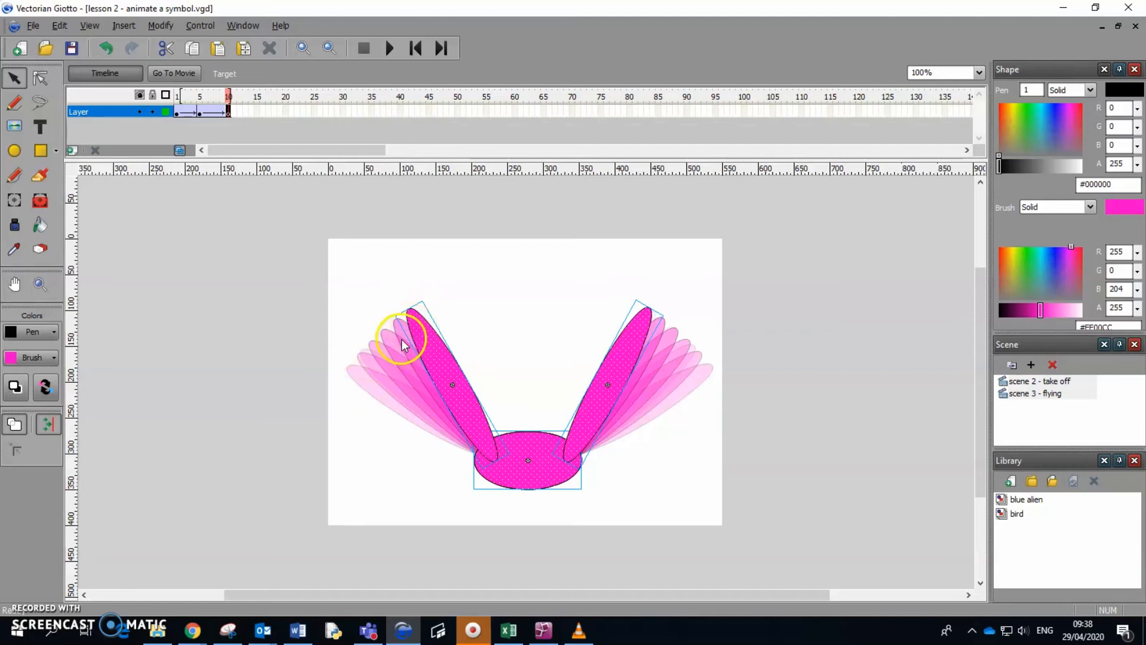
pyautogui.click(413, 48)
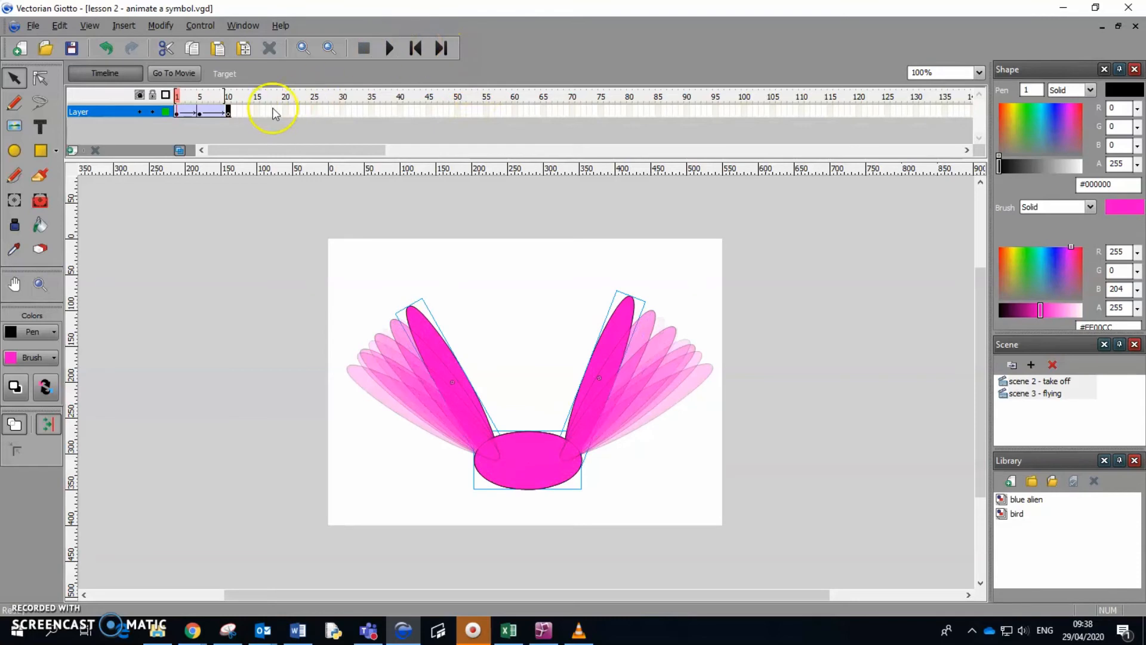
pyautogui.click(390, 48)
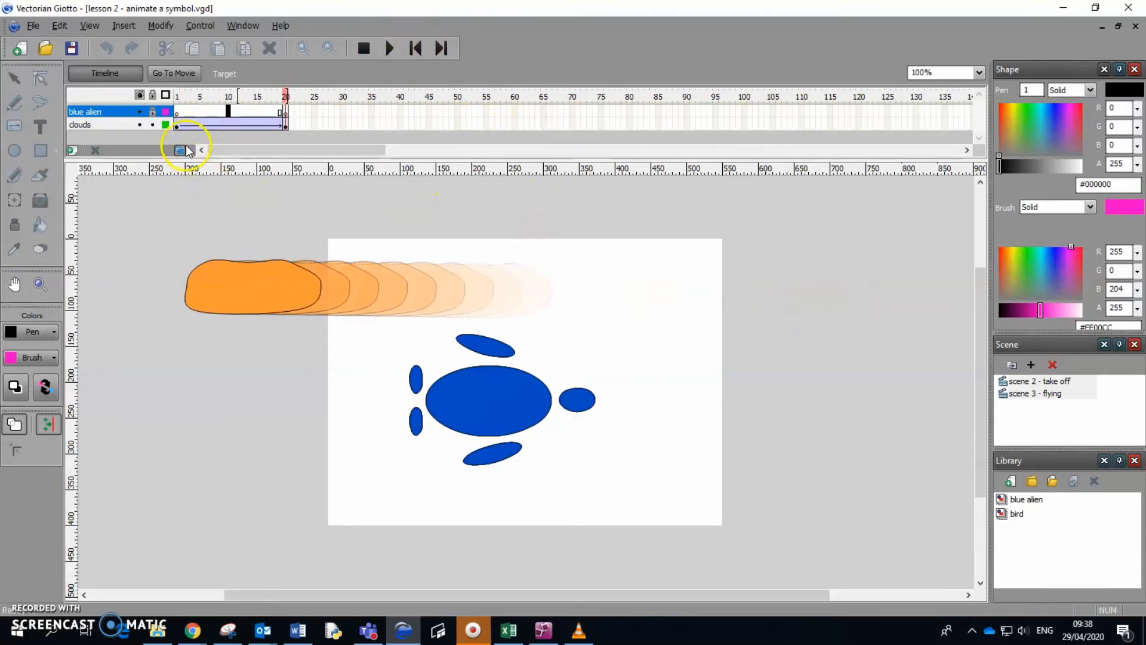
# Add a new 'bird' layer to the flying scene and make it the active layer.
pyautogui.click(180, 149)
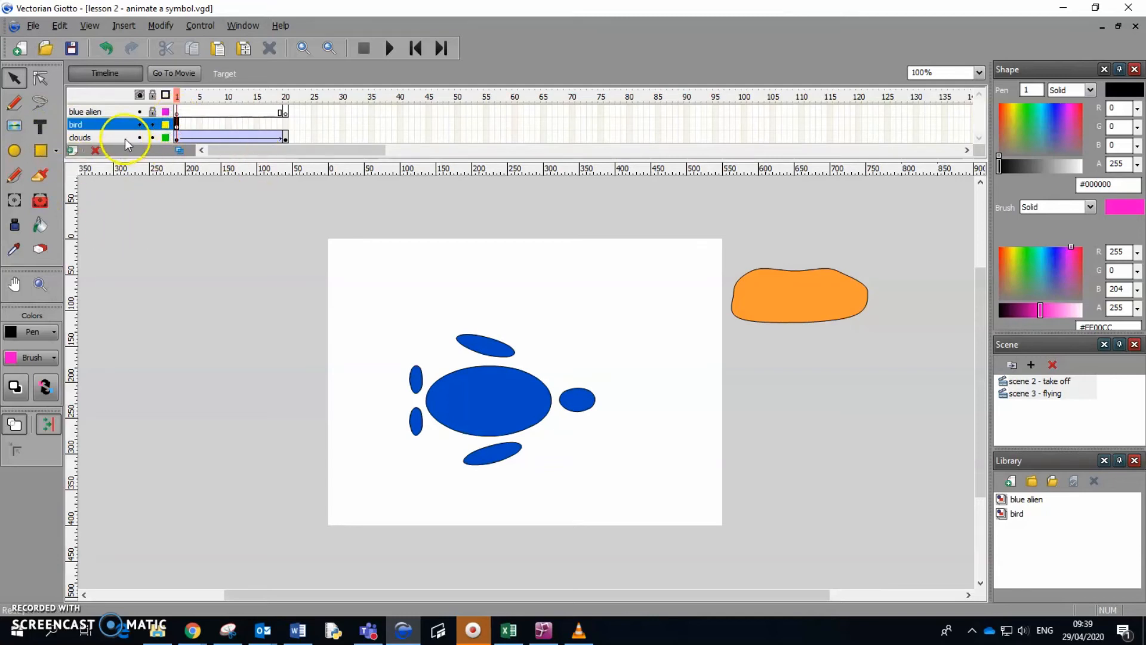
pyautogui.click(1015, 513)
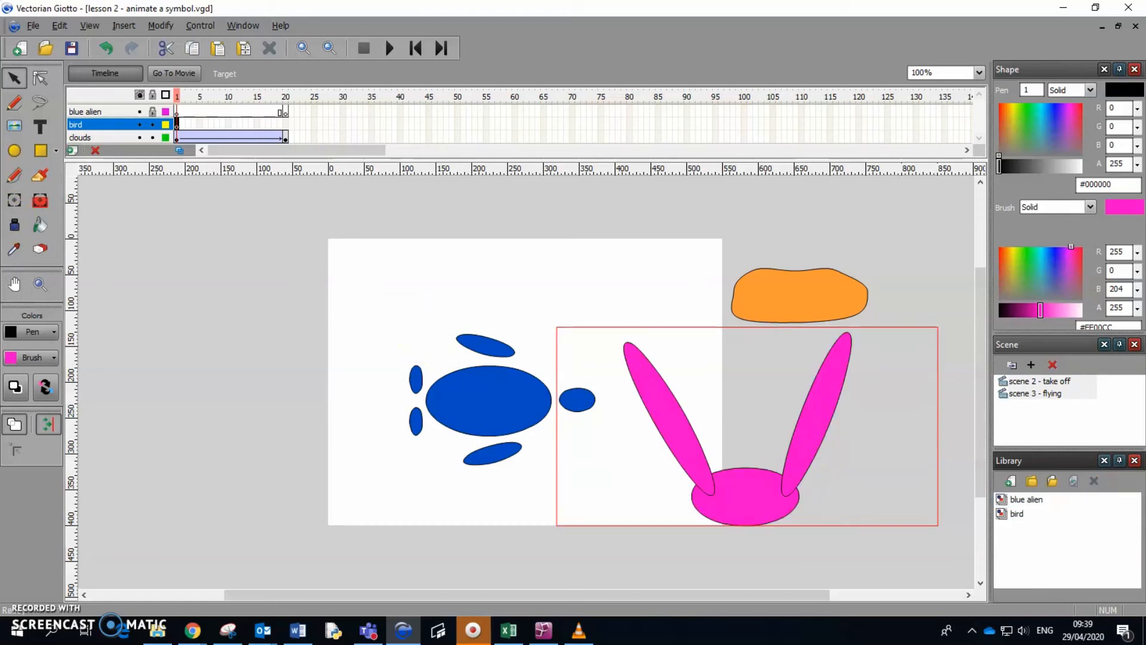
# Scale the bird instance down small and nudge it just off the stage's right edge below the cloud.
pyautogui.click(14, 199)
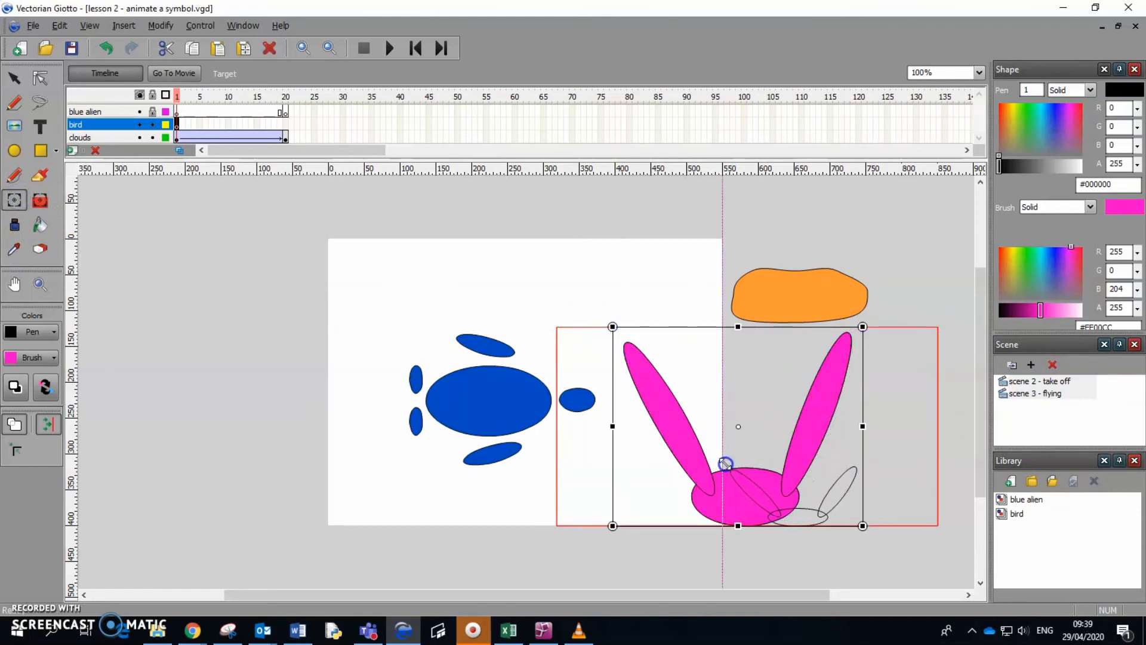
pyautogui.moveTo(724, 465); pyautogui.dragTo(789, 489)
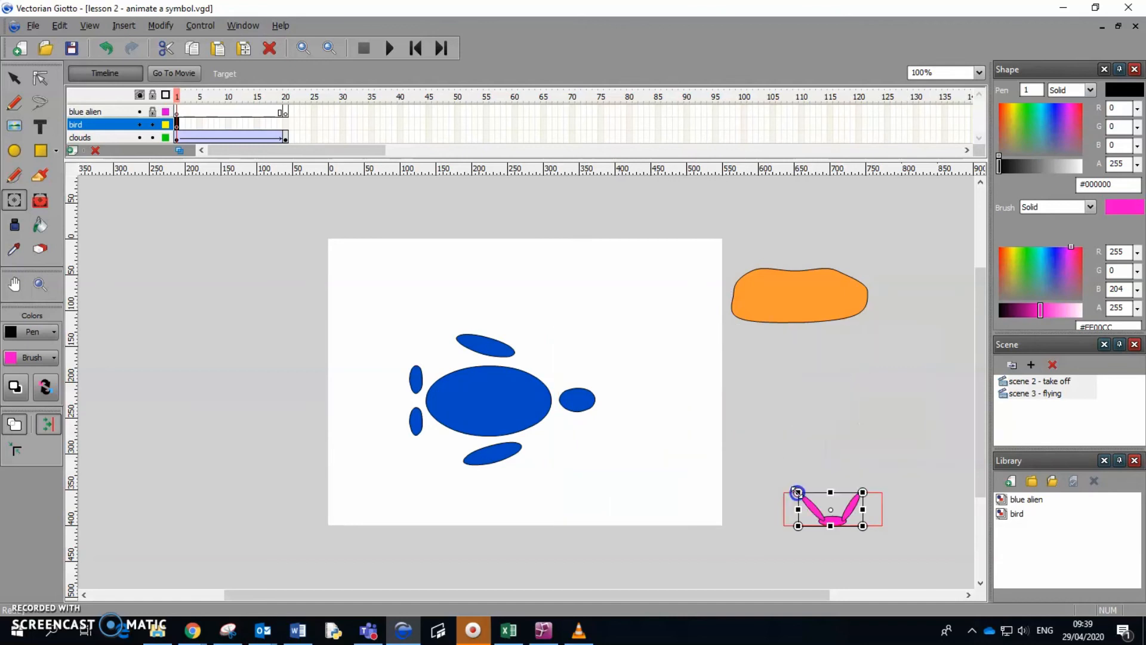
pyautogui.click(828, 497)
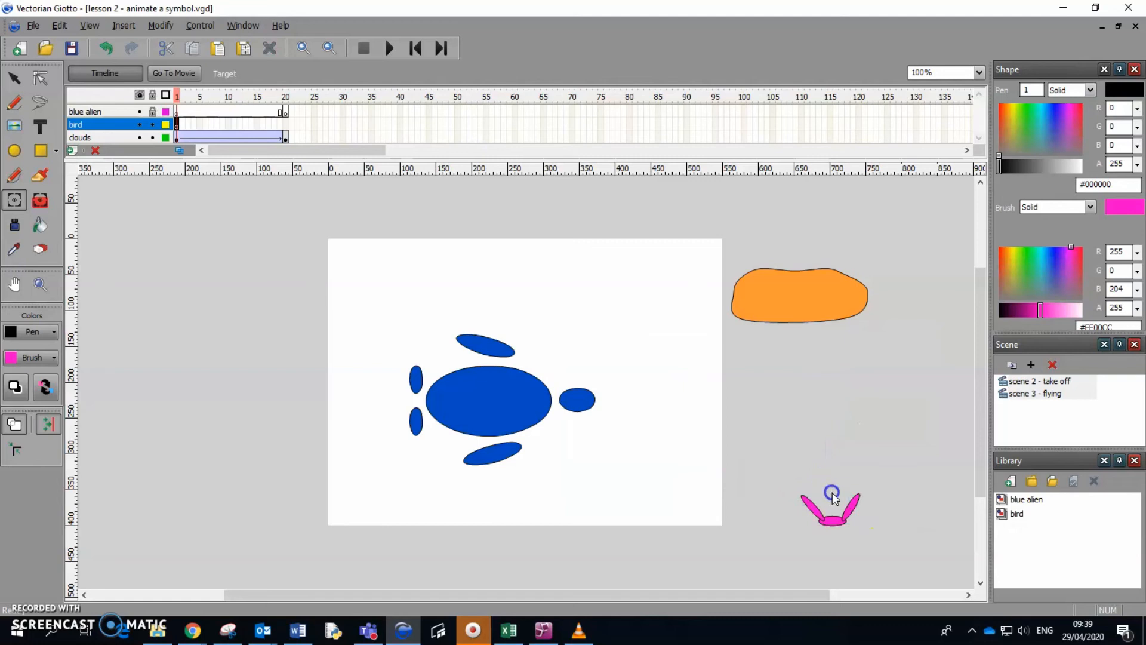
pyautogui.click(814, 498)
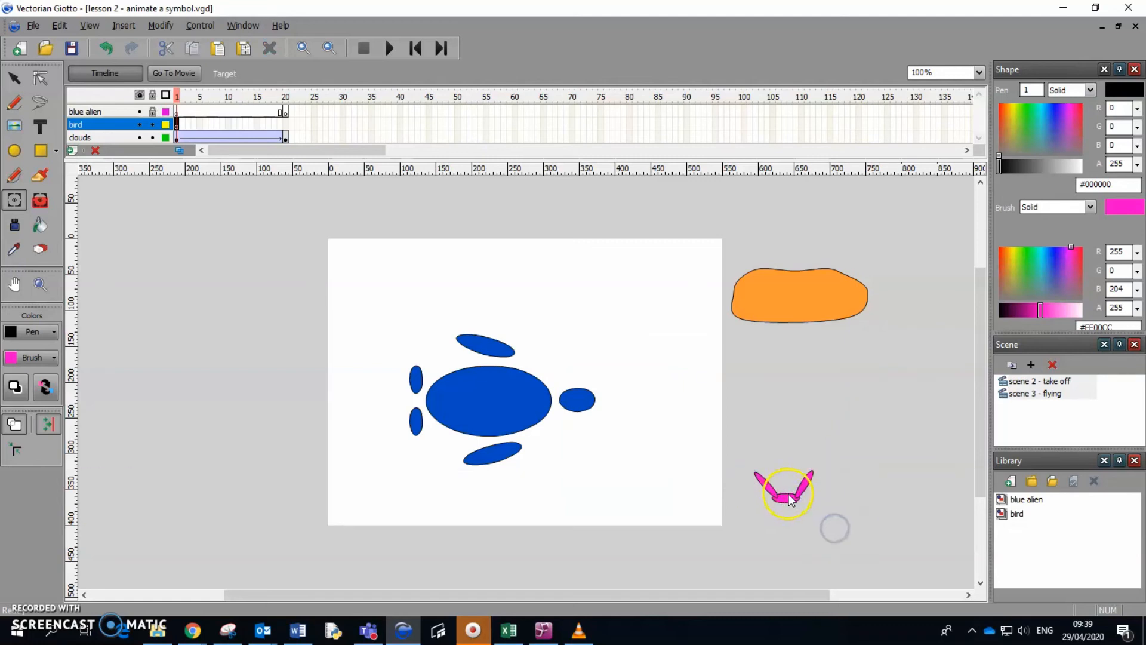
pyautogui.click(787, 497)
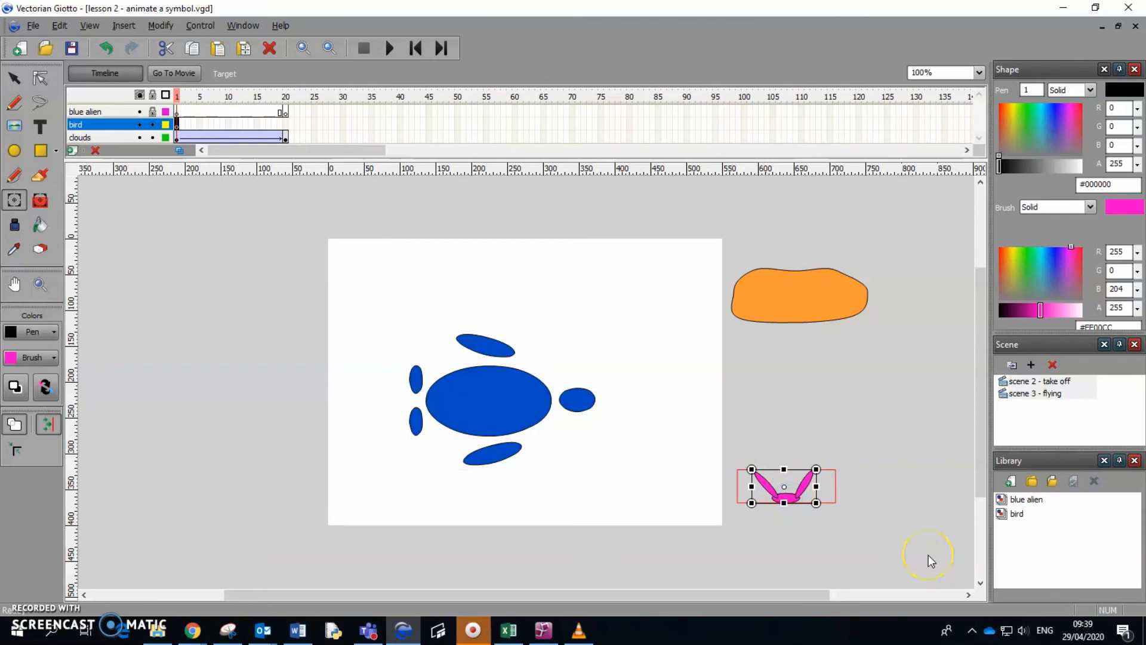
pyautogui.click(1015, 513)
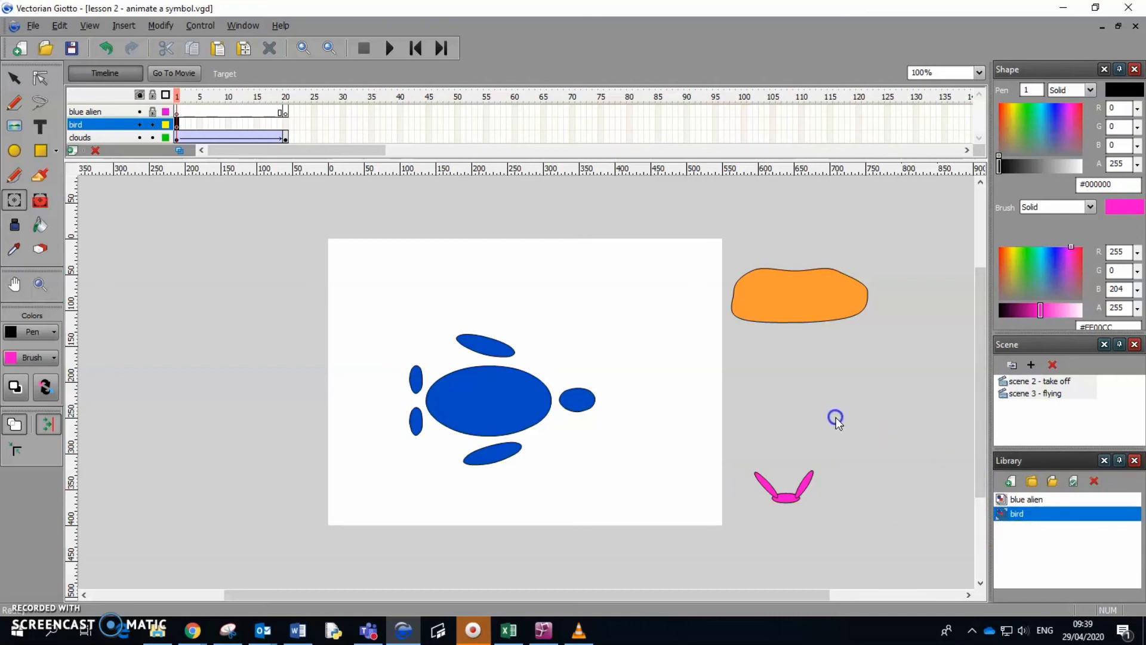
# Place a second smaller bird from the Library and motion-tween the bird layer to frame 20.
pyautogui.click(1027, 499)
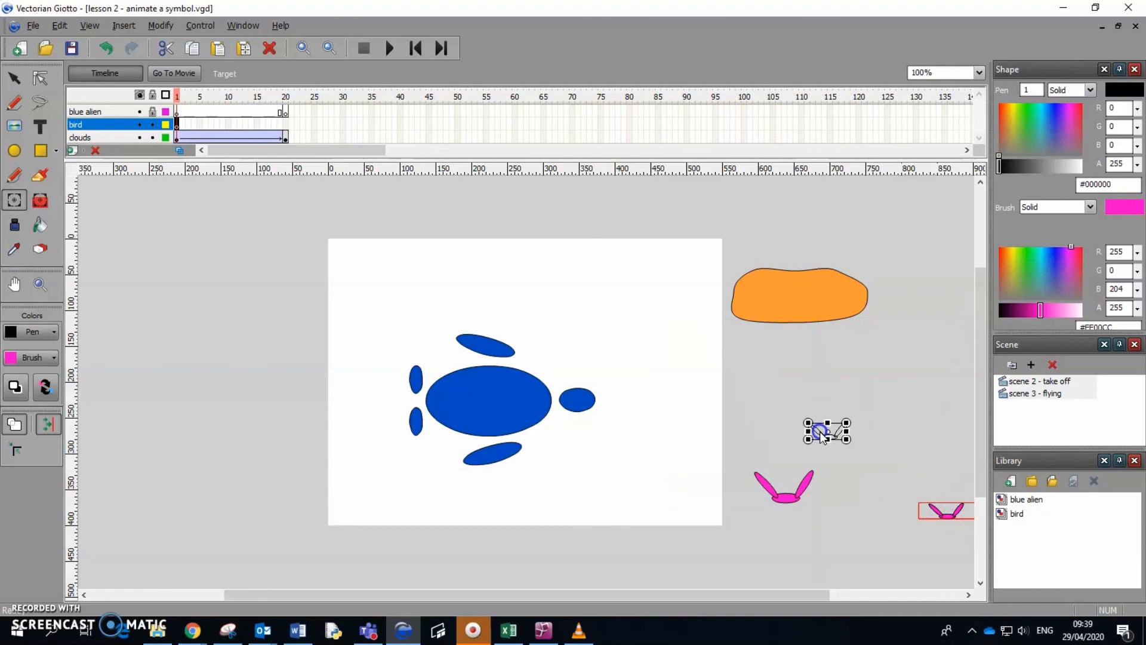
pyautogui.rightClick(238, 124)
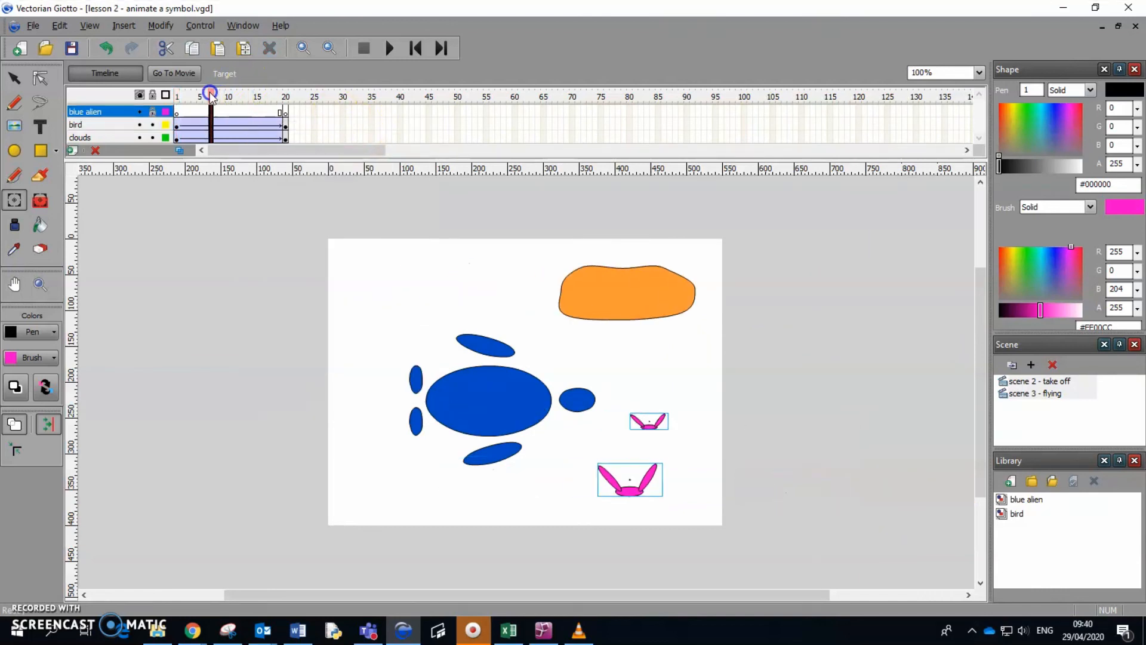
# Play the flying scene back and replay it to watch the two birds and cloud pass the alien.
pyautogui.click(389, 48)
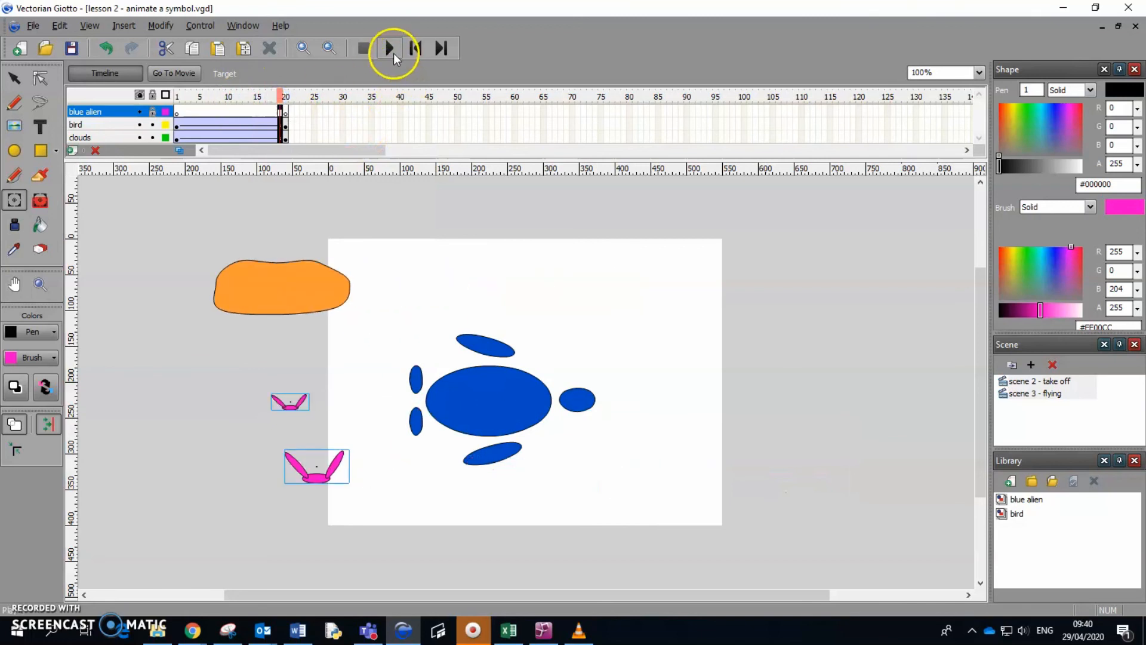
pyautogui.click(390, 48)
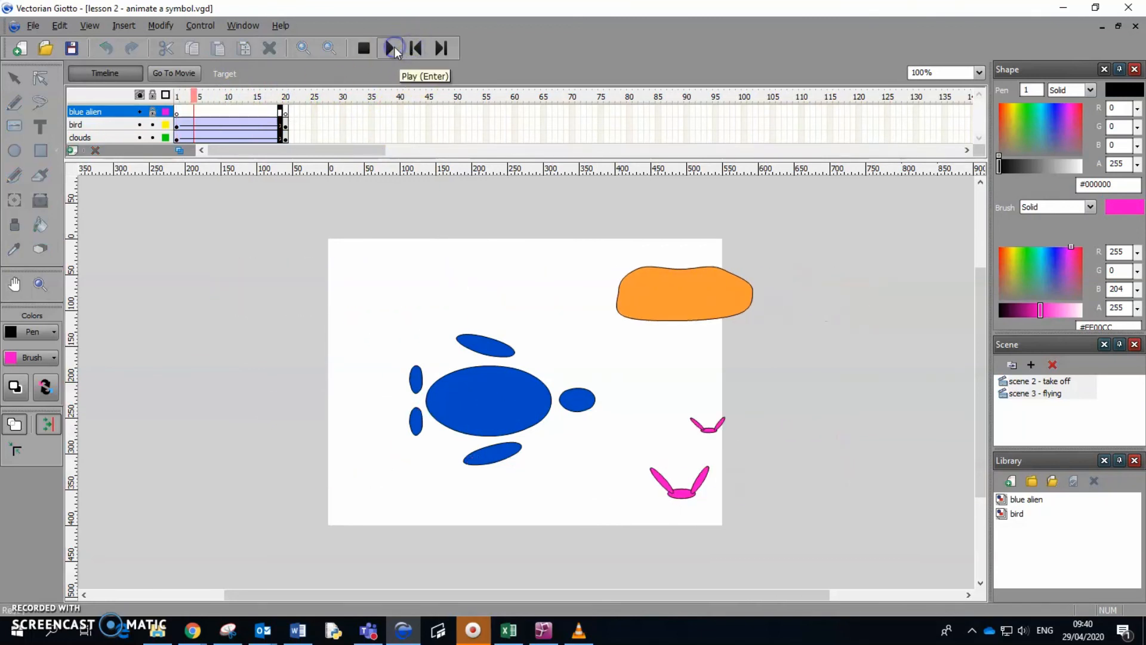
pyautogui.click(390, 48)
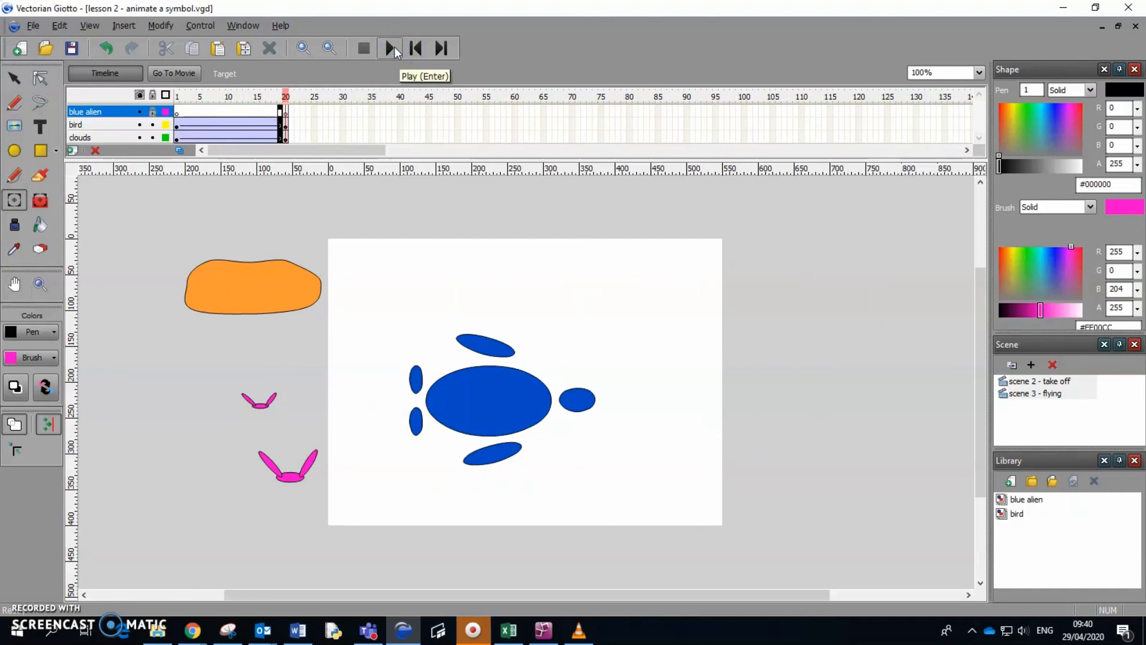
pyautogui.click(486, 349)
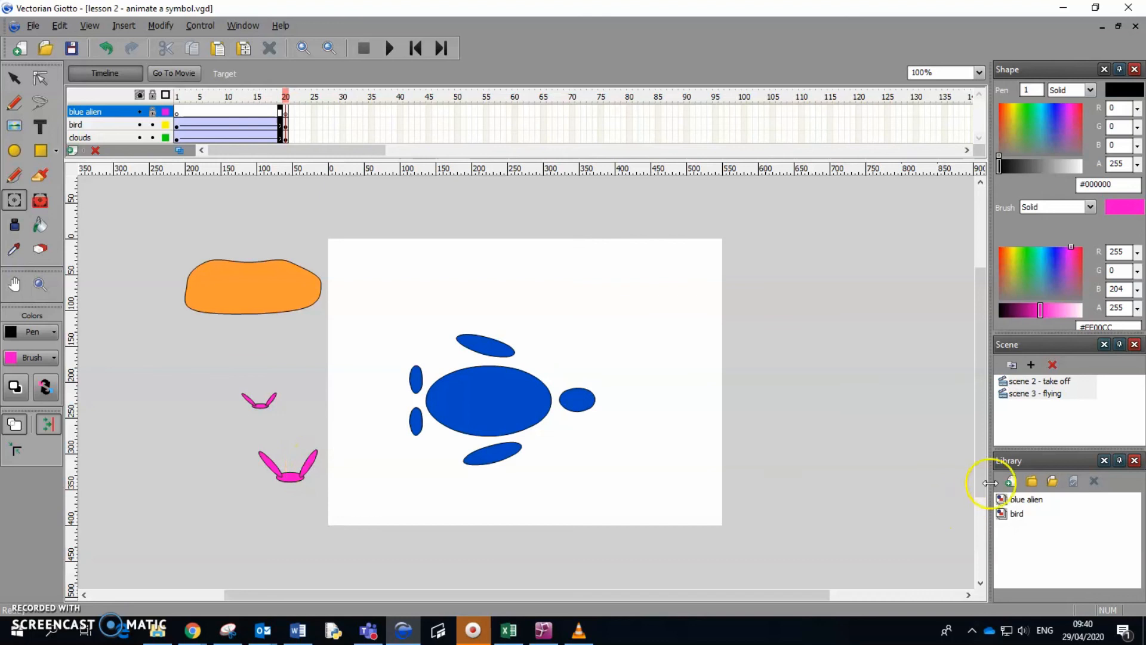
# Select scene 2 - take off in the Scene panel to show the standing blue alien.
pyautogui.click(1039, 381)
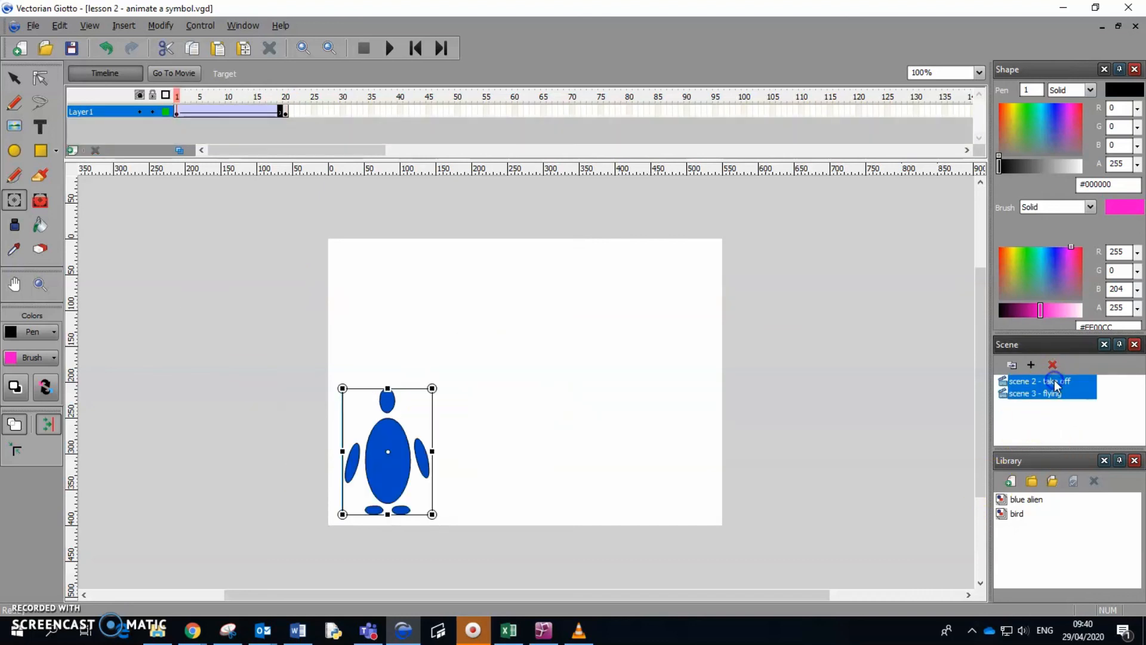
pyautogui.moveTo(1097, 387)
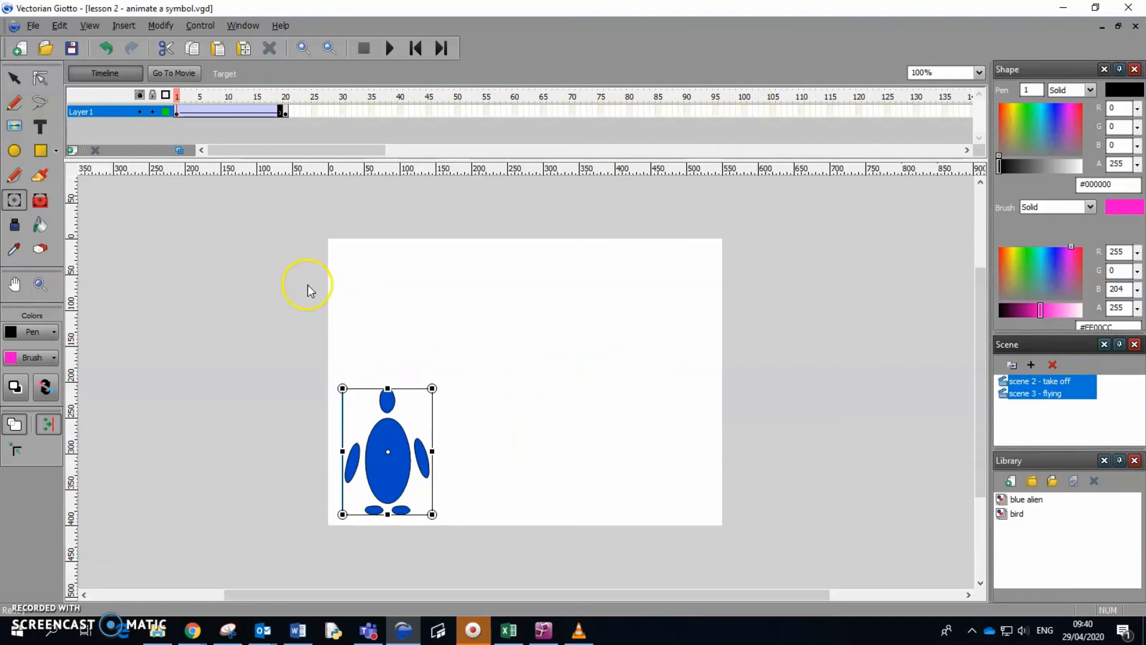
pyautogui.click(76, 48)
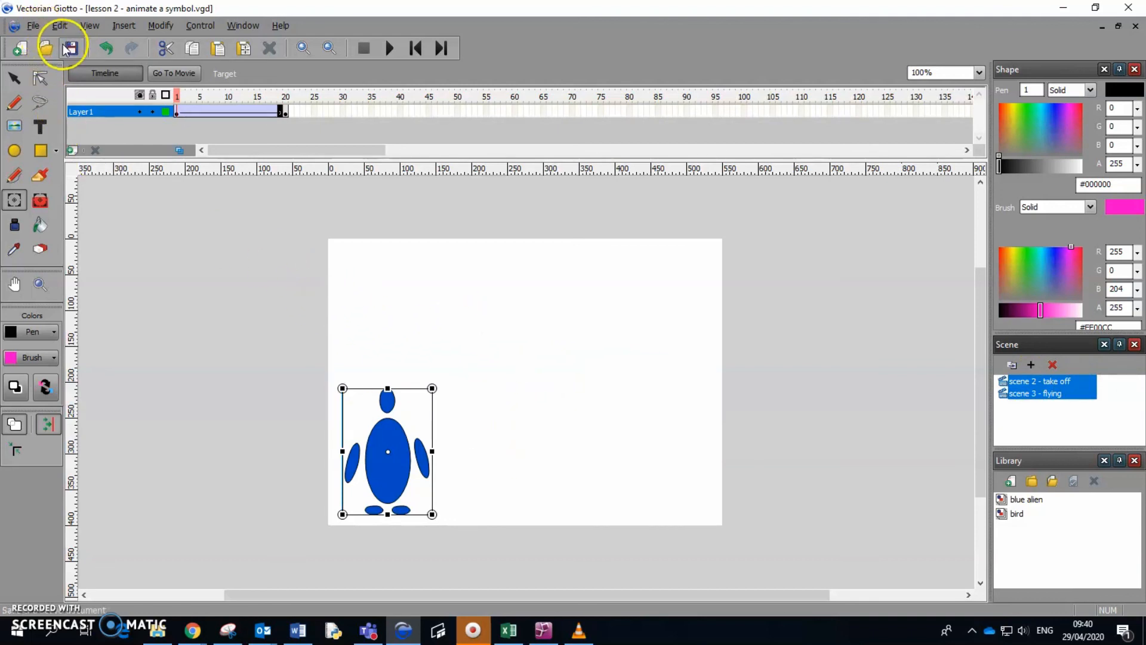